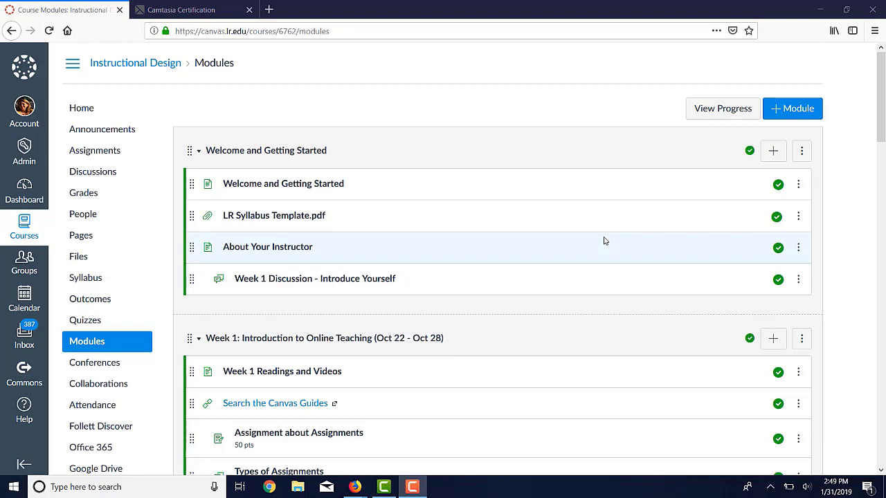
- Briefly bring up the Week 1 add-item form and dismiss it without adding anything
{"action": "scroll", "scroll_direction": "down", "scroll_amount": 3}
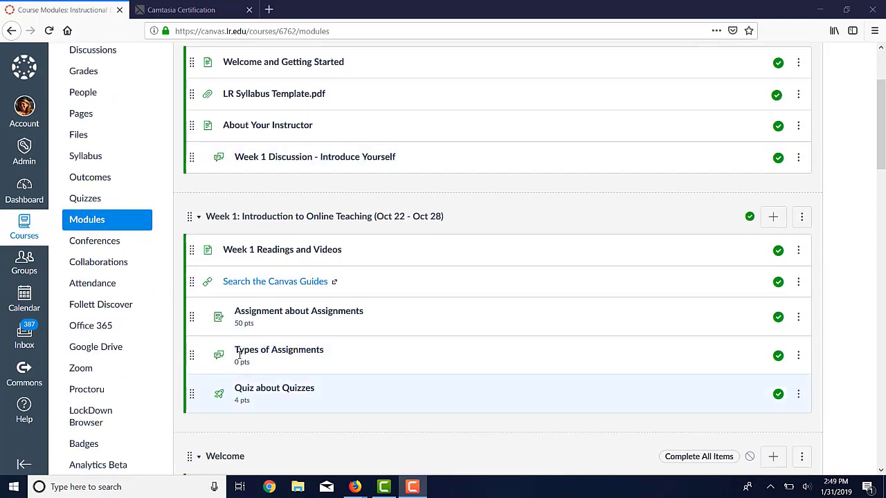
{"action": "mouse_move", "coordinate": [299, 310]}
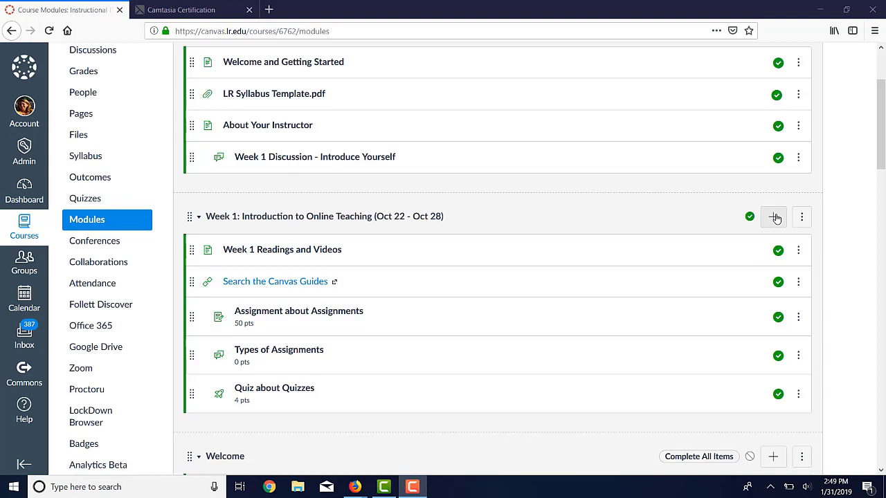
{"action": "left_click", "coordinate": [772, 216]}
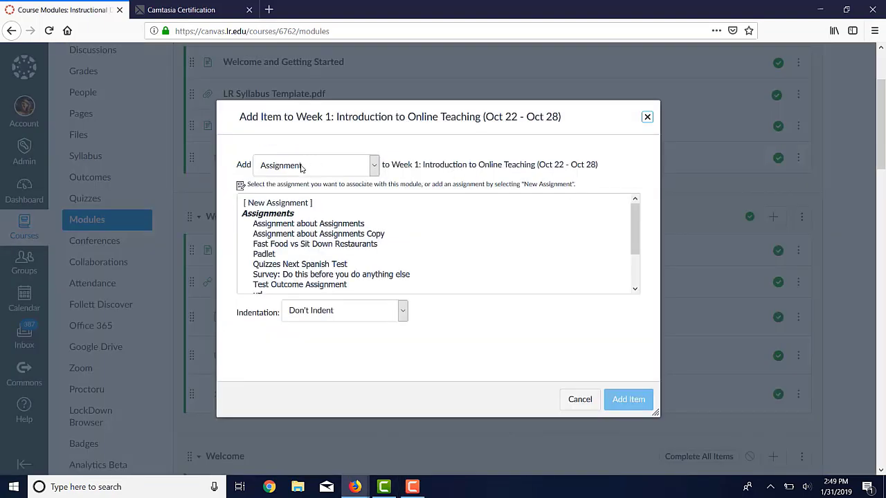
{"action": "mouse_move", "coordinate": [277, 206]}
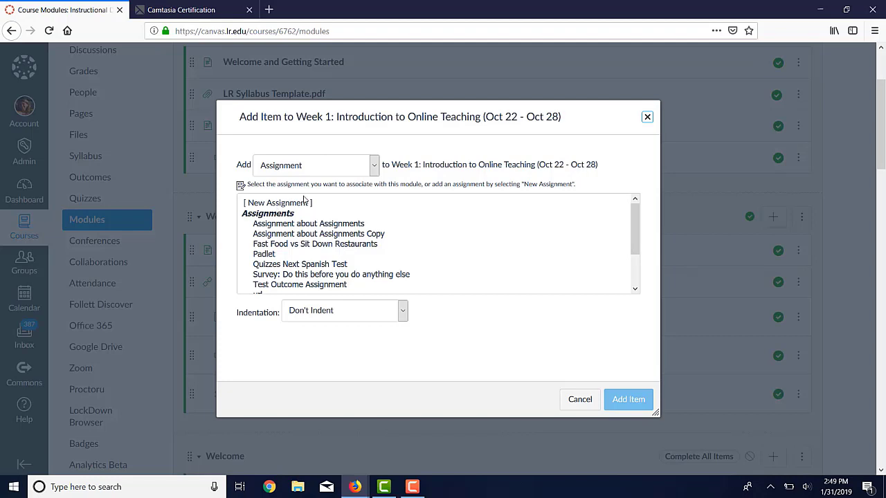
{"action": "mouse_move", "coordinate": [298, 238]}
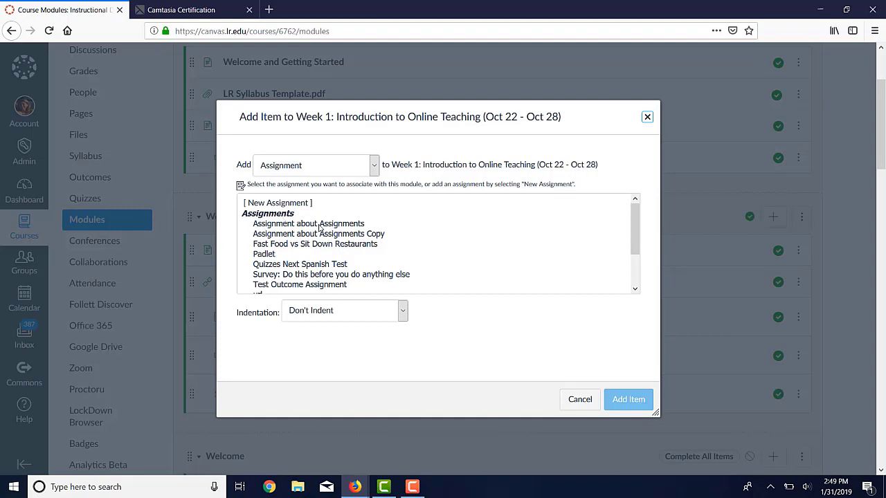
{"action": "mouse_move", "coordinate": [296, 267]}
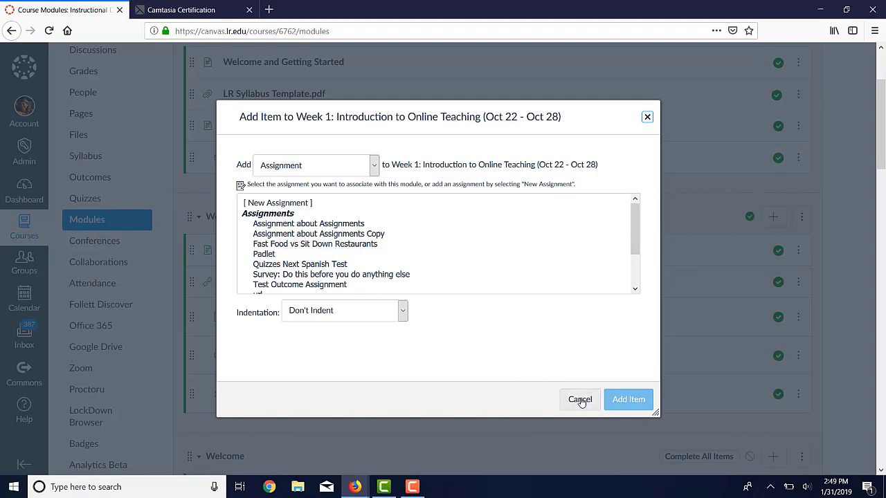
{"action": "left_click", "coordinate": [579, 399]}
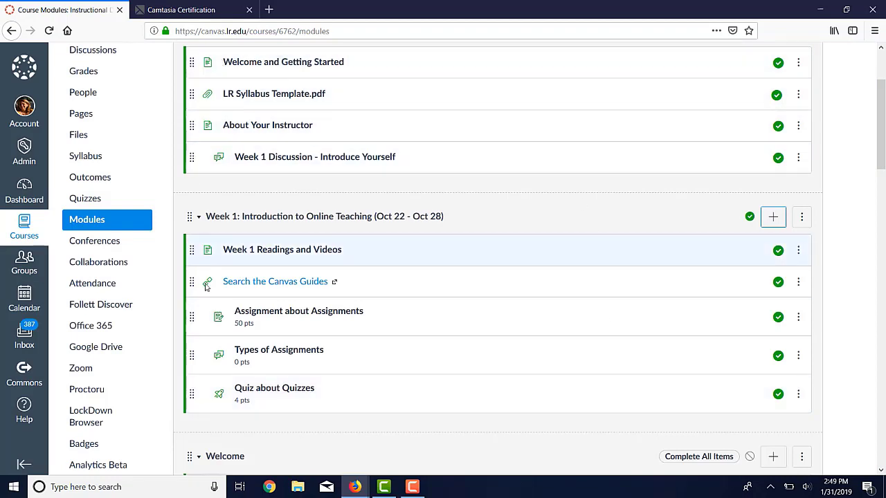
- Open the 'Assignment about Assignments' page from the Week 1 module
{"action": "left_click", "coordinate": [299, 310]}
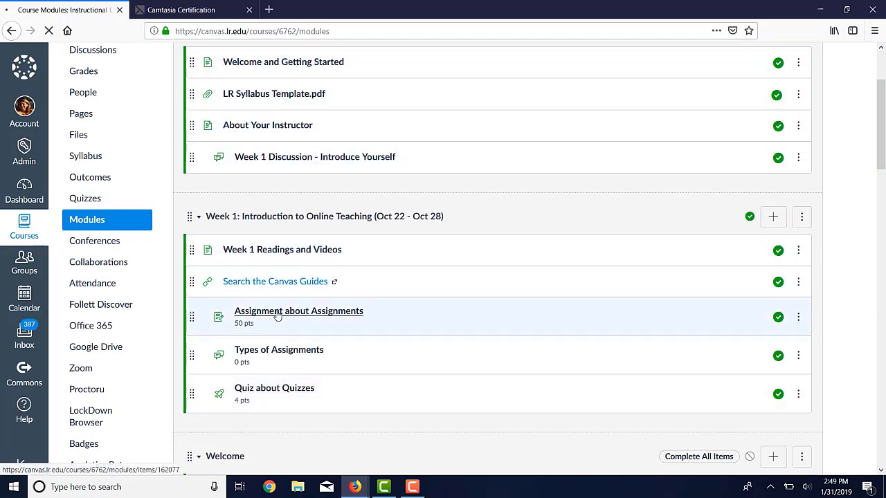
{"action": "left_click", "coordinate": [299, 310]}
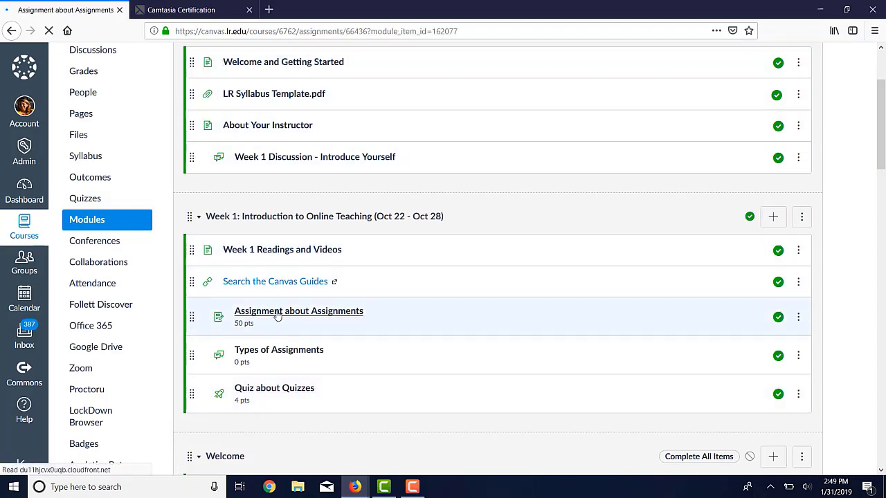
{"action": "left_click", "coordinate": [299, 310]}
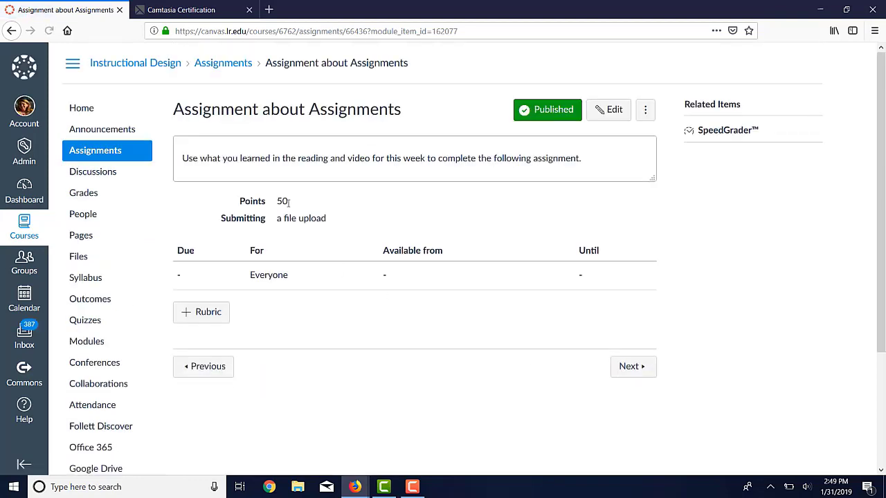
{"action": "mouse_move", "coordinate": [404, 161]}
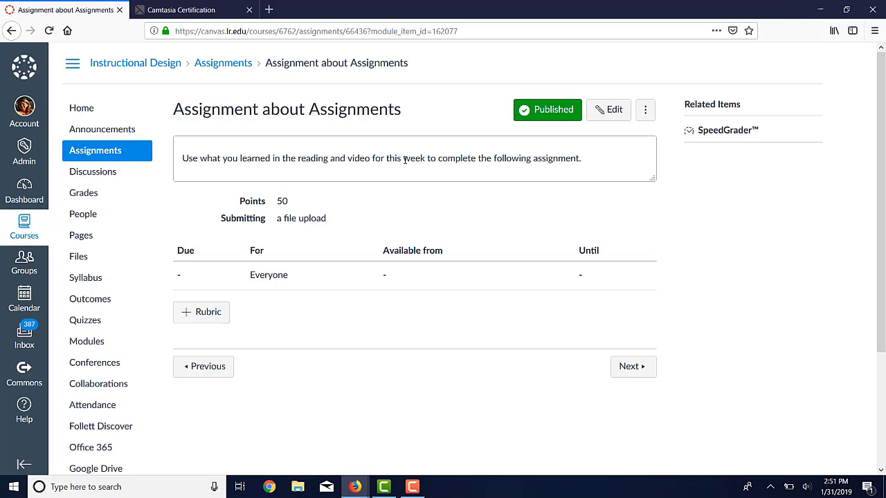
{"action": "mouse_move", "coordinate": [283, 227]}
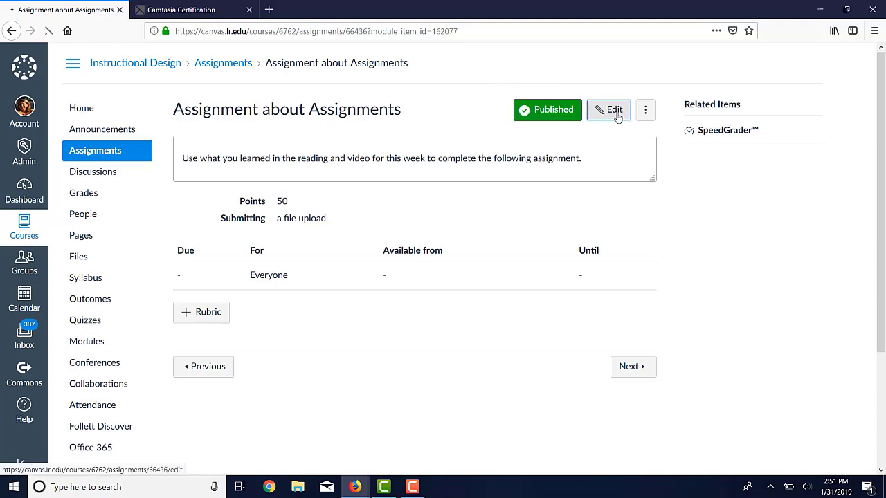
- Enter the assignment's edit form and reach the Points and Assignment Group fields
{"action": "left_click", "coordinate": [609, 109]}
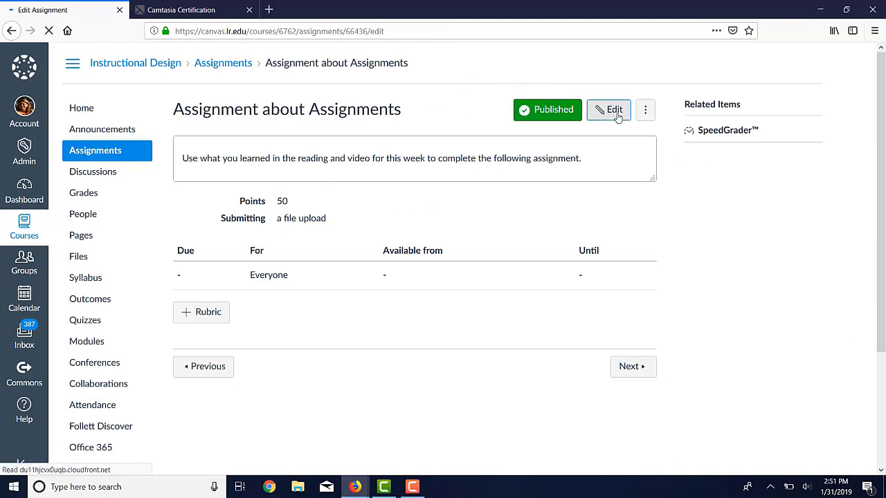
{"action": "left_click", "coordinate": [609, 111]}
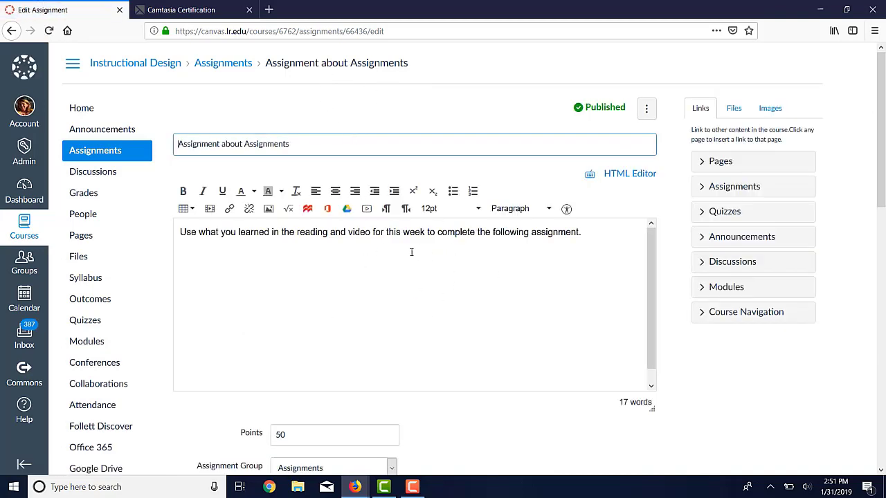
{"action": "mouse_move", "coordinate": [270, 247]}
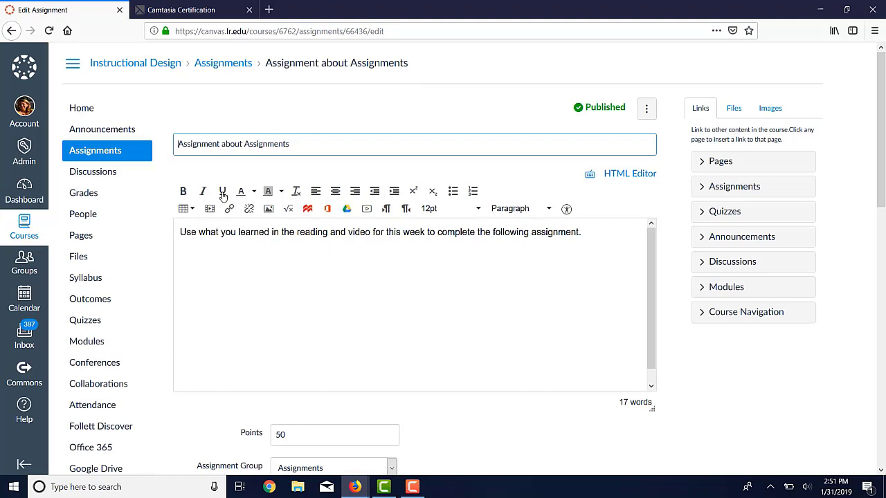
{"action": "mouse_move", "coordinate": [433, 250]}
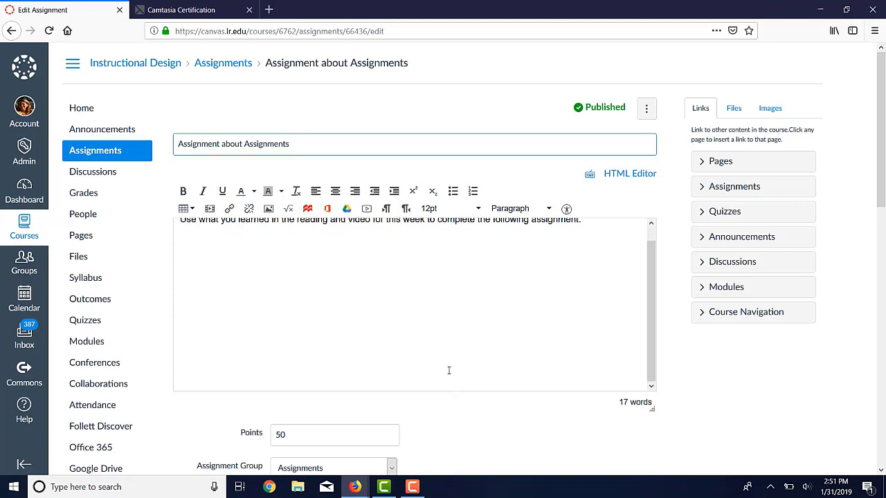
{"action": "scroll", "scroll_direction": "down", "scroll_amount": 3}
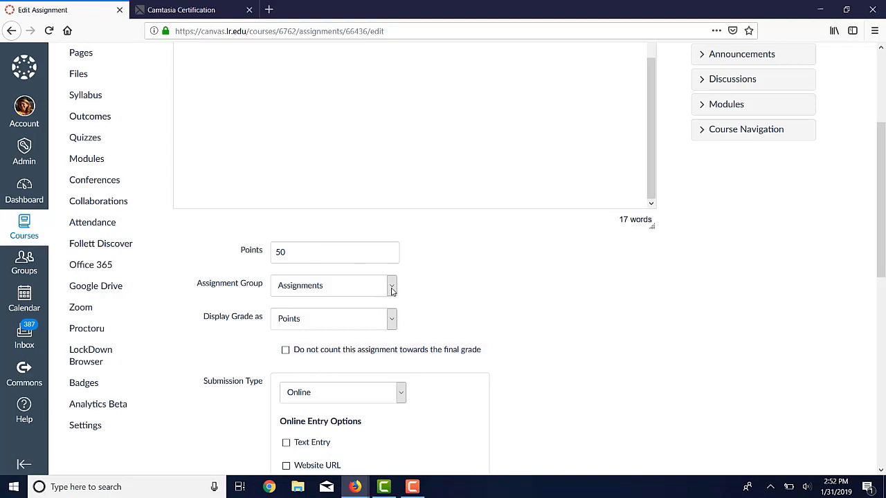
{"action": "left_click", "coordinate": [390, 285]}
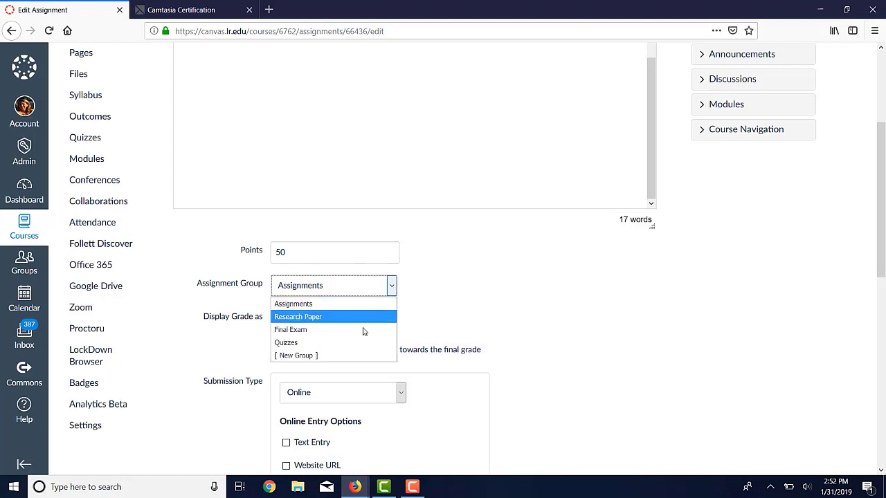
{"action": "mouse_move", "coordinate": [348, 317]}
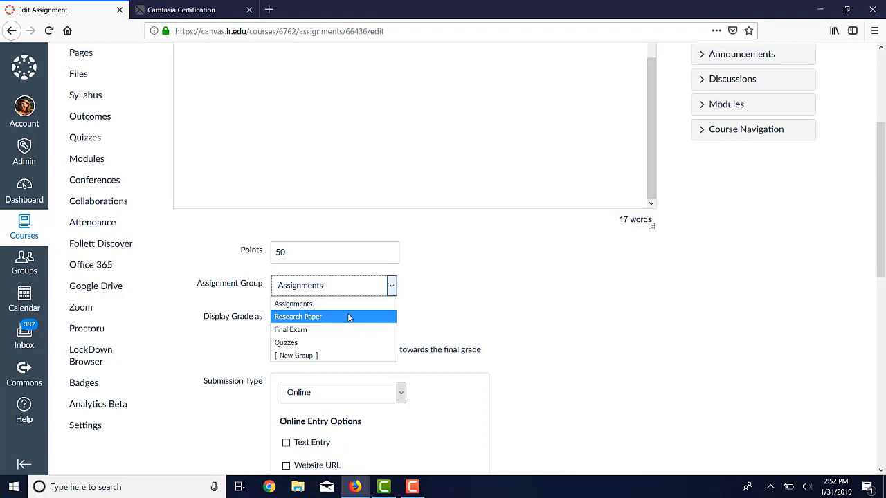
{"action": "mouse_move", "coordinate": [296, 354]}
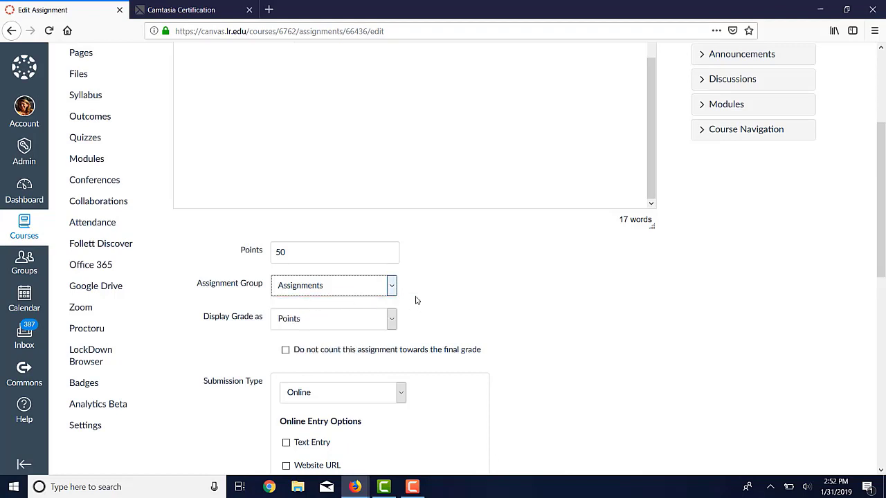
{"action": "left_click", "coordinate": [391, 196]}
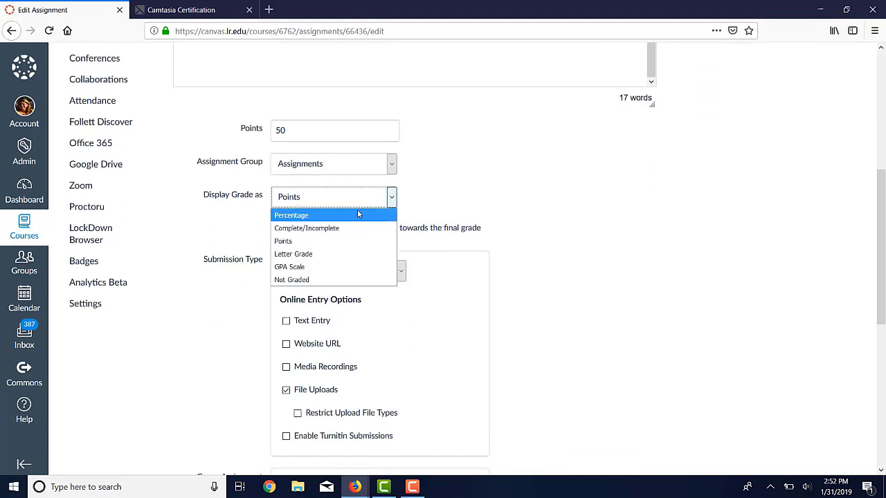
{"action": "mouse_move", "coordinate": [349, 232]}
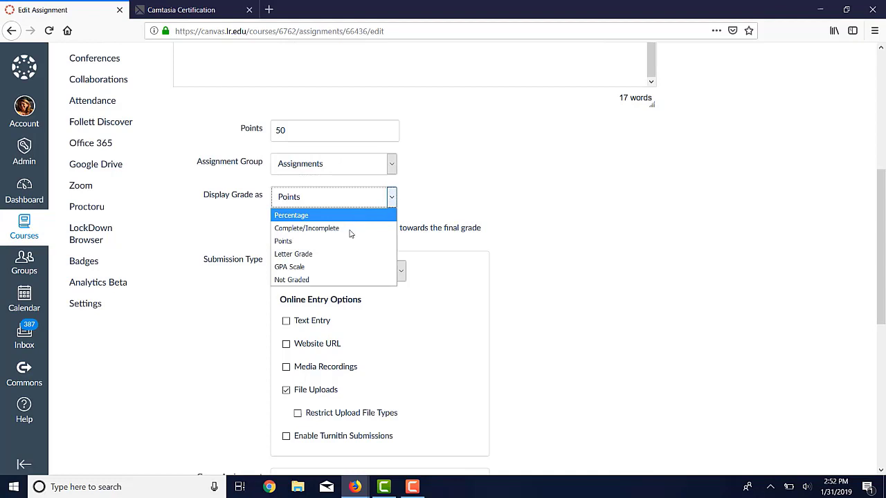
{"action": "mouse_move", "coordinate": [349, 227]}
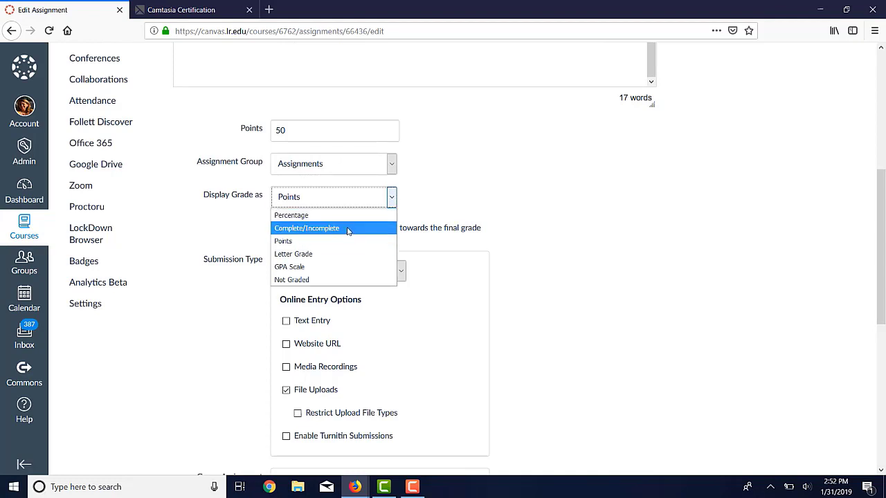
{"action": "mouse_move", "coordinate": [341, 240]}
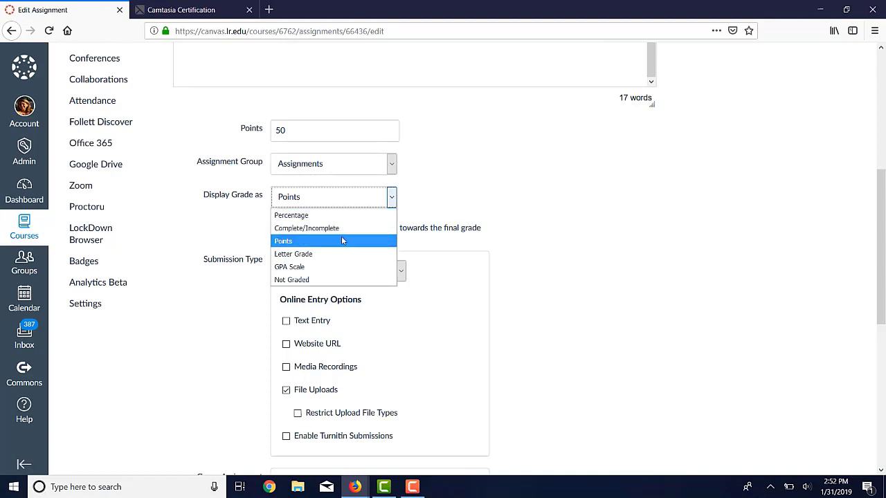
{"action": "mouse_move", "coordinate": [328, 280]}
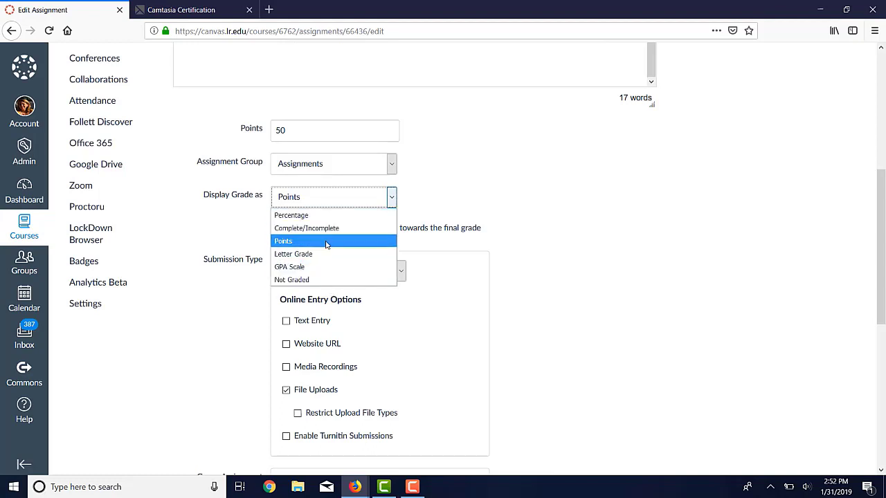
{"action": "left_click", "coordinate": [282, 241]}
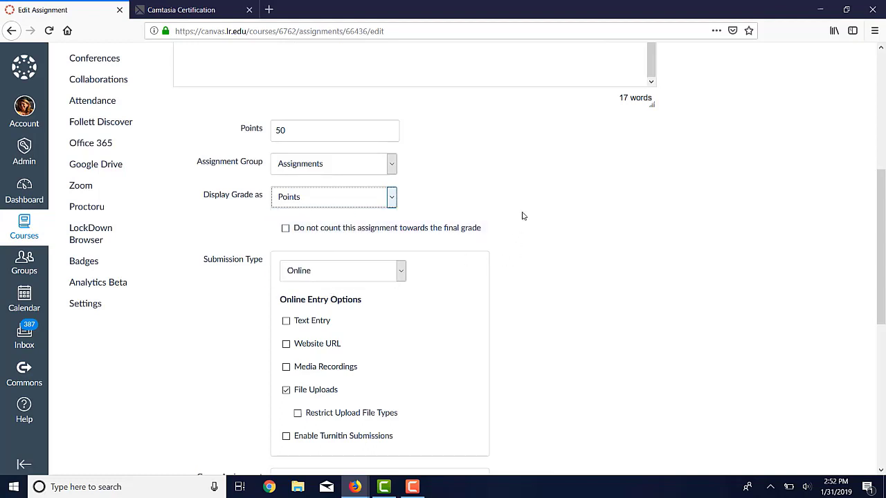
{"action": "scroll", "scroll_direction": "down", "scroll_amount": 3}
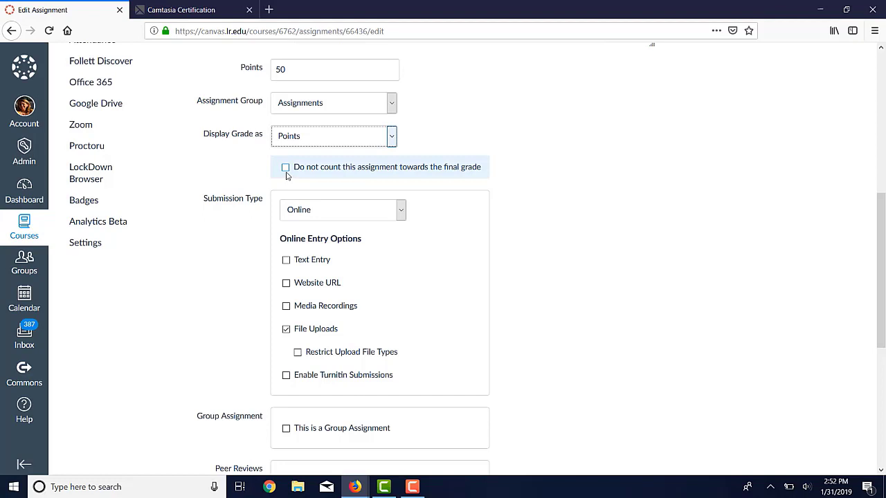
{"action": "mouse_move", "coordinate": [285, 172]}
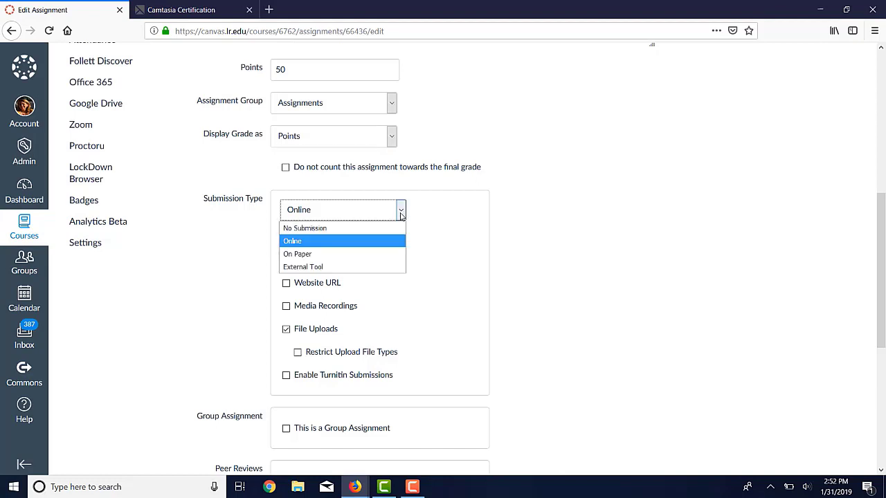
{"action": "left_click", "coordinate": [292, 241]}
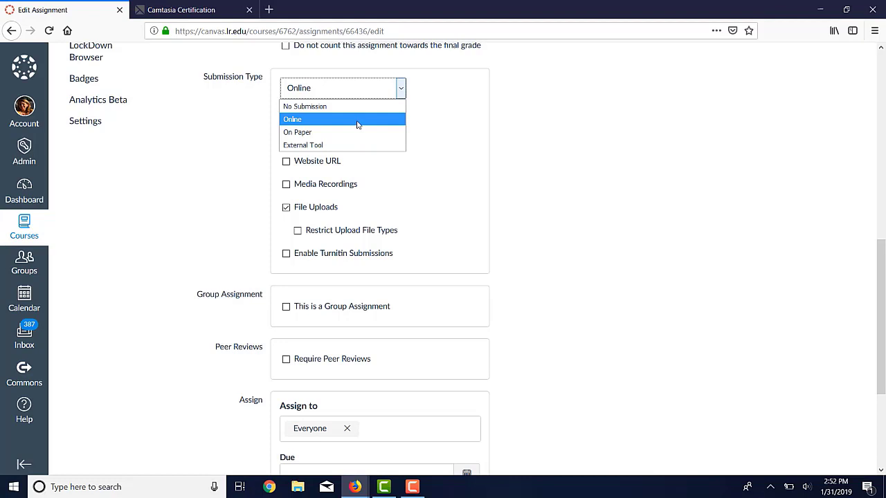
{"action": "mouse_move", "coordinate": [353, 145]}
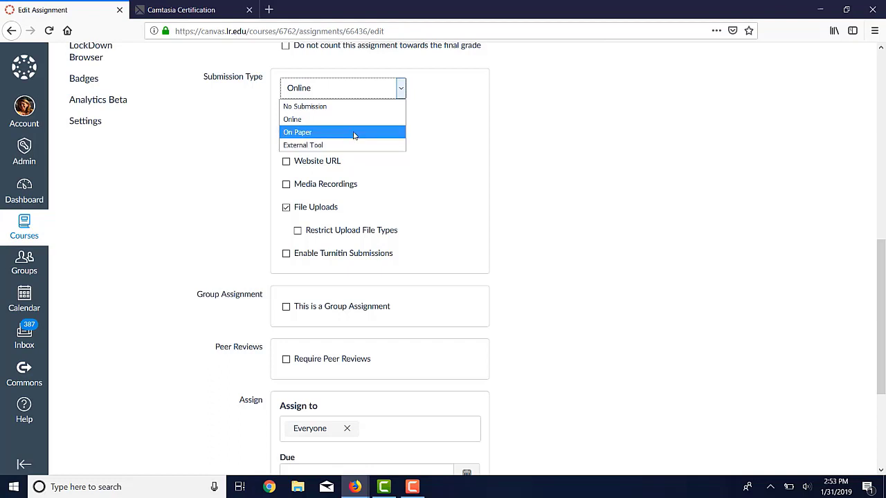
{"action": "mouse_move", "coordinate": [342, 119]}
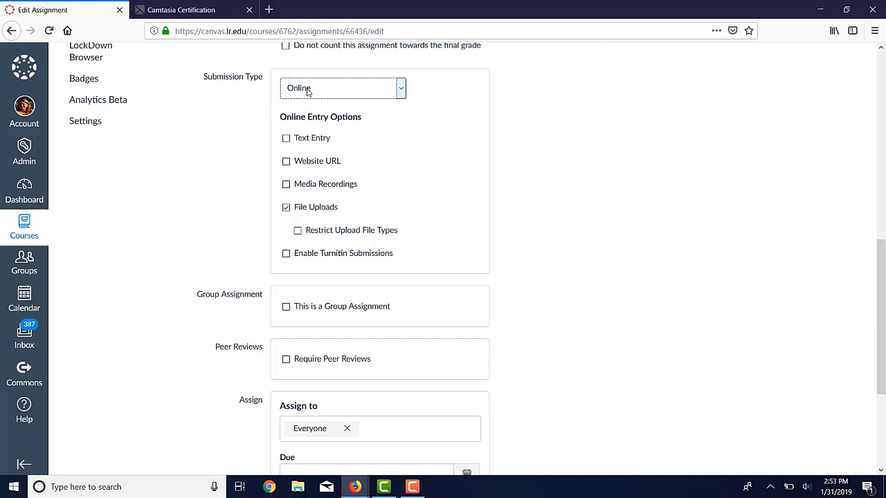
{"action": "left_click", "coordinate": [286, 207]}
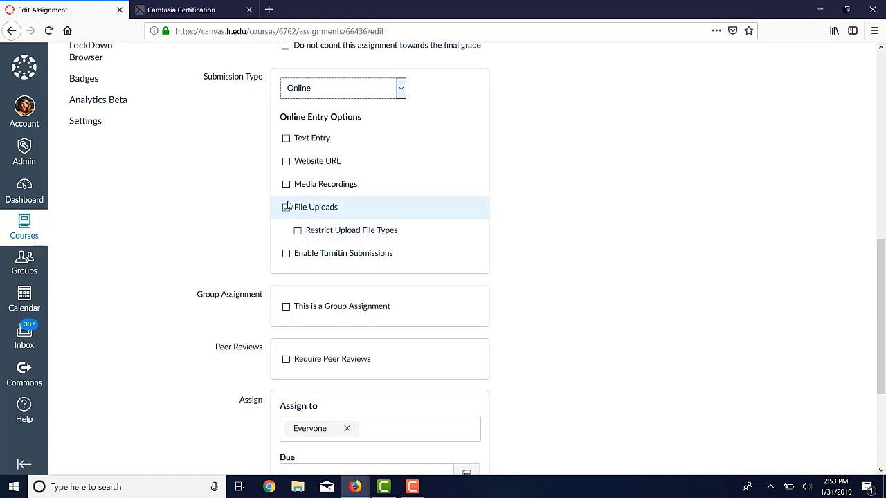
{"action": "left_click", "coordinate": [285, 208]}
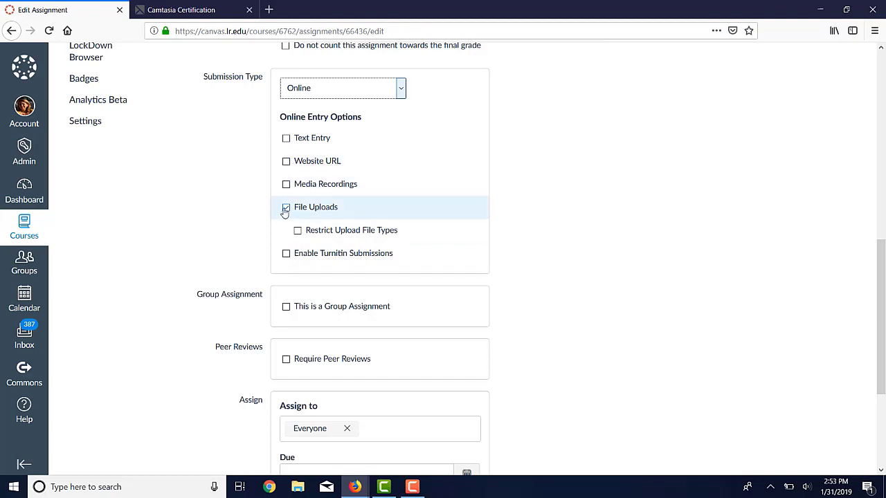
{"action": "left_click", "coordinate": [297, 230]}
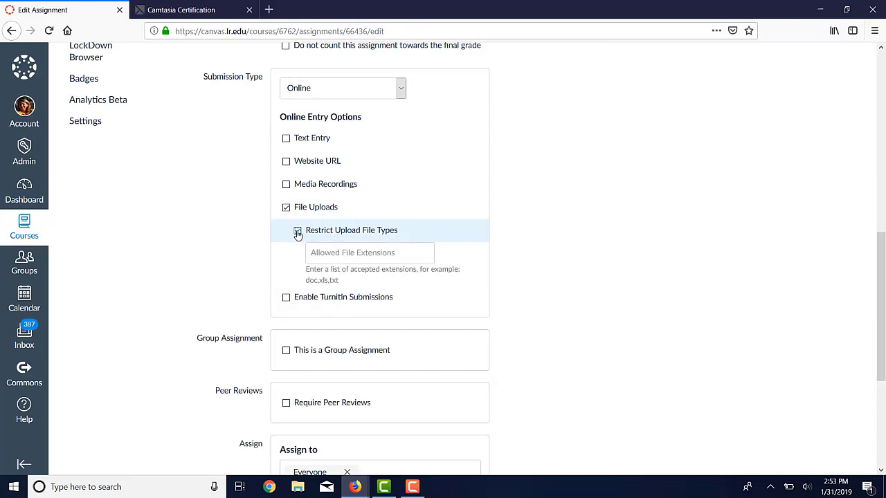
{"action": "left_click", "coordinate": [285, 230]}
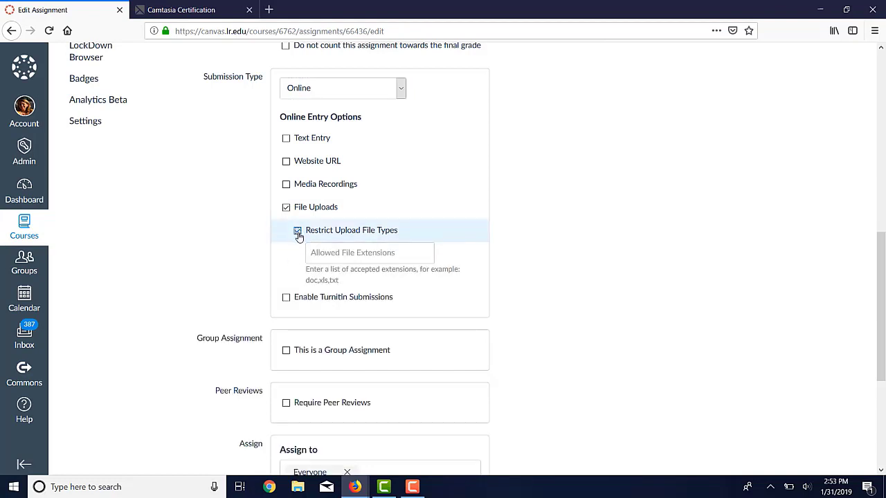
{"action": "left_click", "coordinate": [298, 230]}
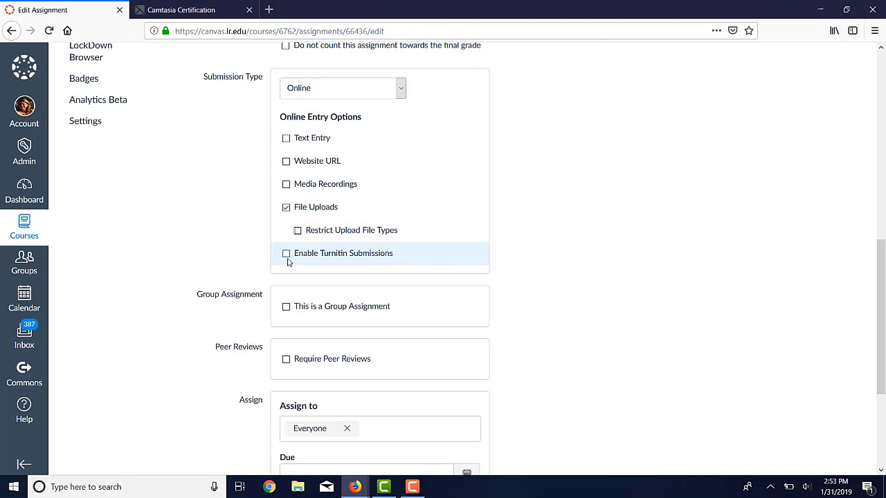
{"action": "scroll", "scroll_direction": "down", "scroll_amount": 3}
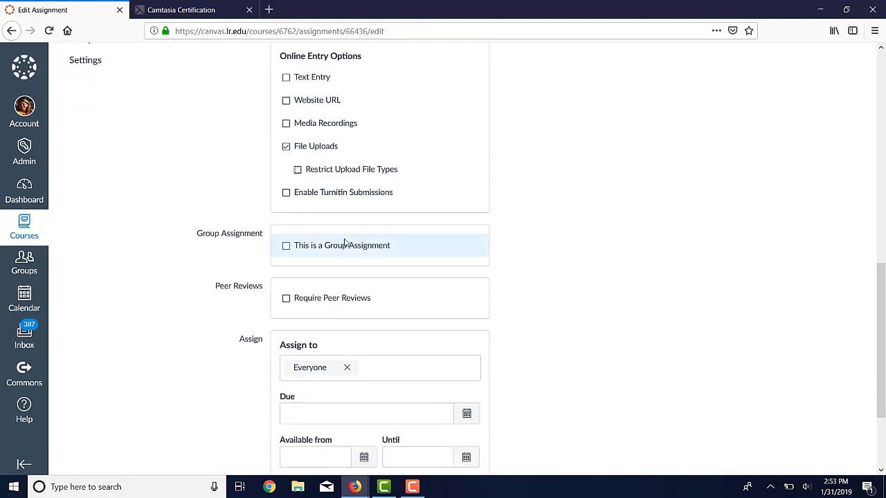
{"action": "mouse_move", "coordinate": [335, 201]}
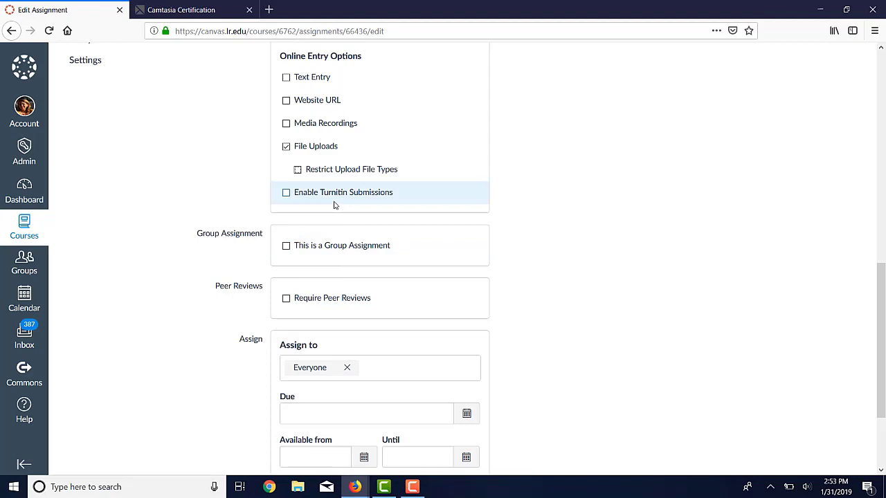
{"action": "mouse_move", "coordinate": [285, 249]}
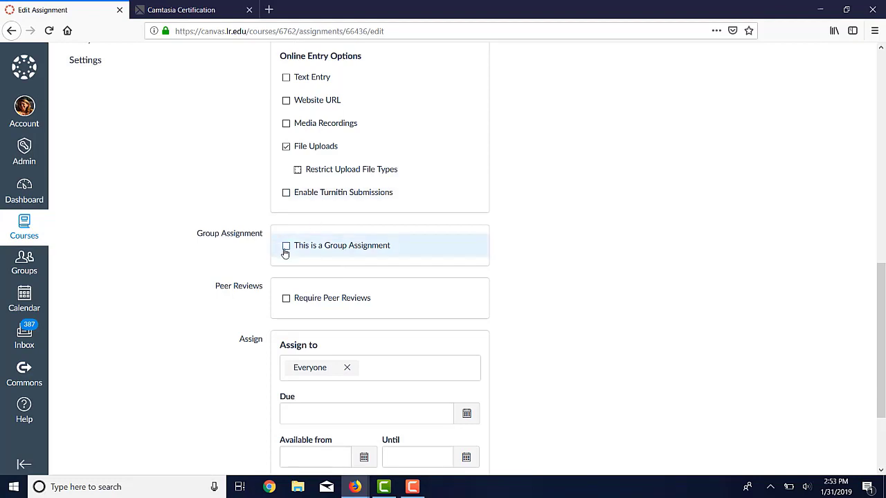
{"action": "scroll", "scroll_direction": "down", "scroll_amount": 3}
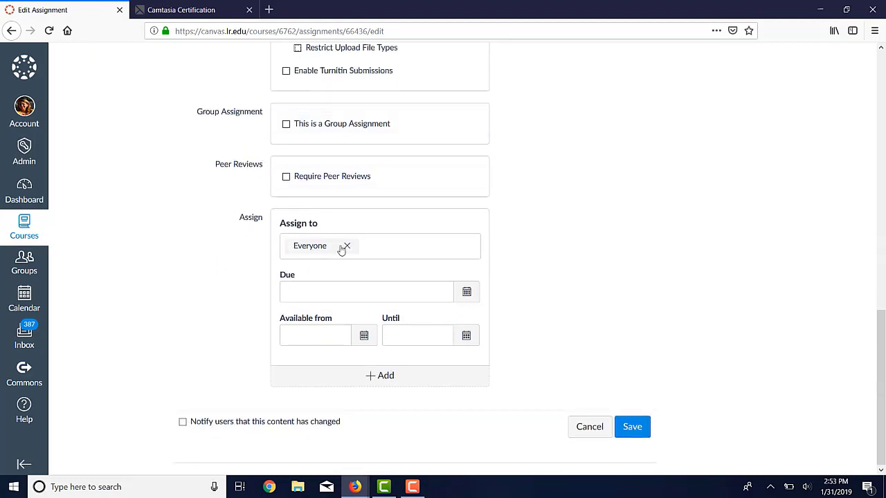
{"action": "mouse_move", "coordinate": [346, 259]}
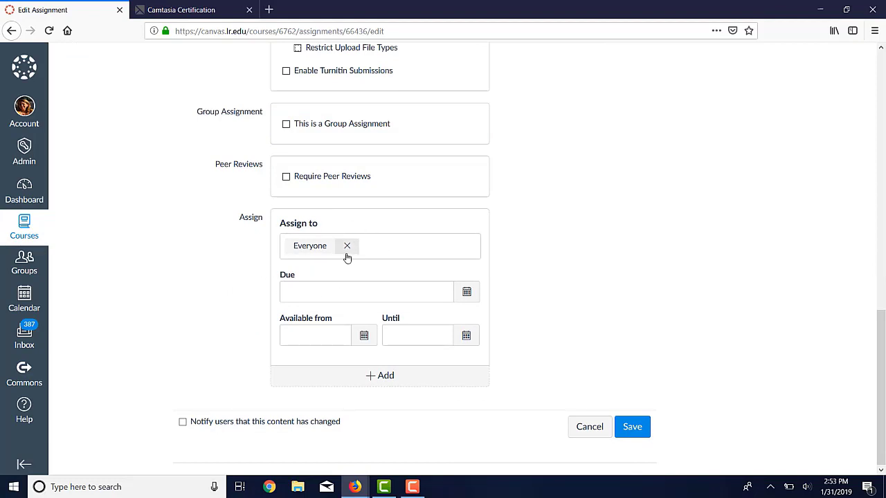
{"action": "mouse_move", "coordinate": [339, 252]}
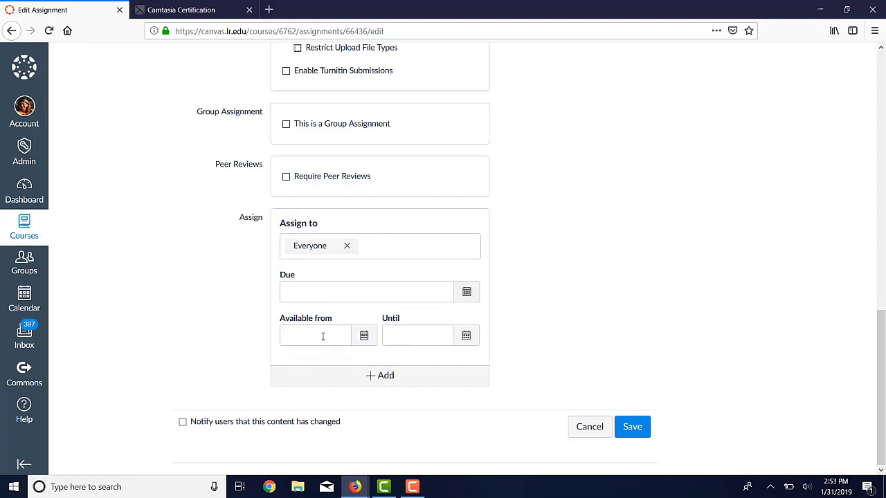
{"action": "left_click", "coordinate": [316, 335]}
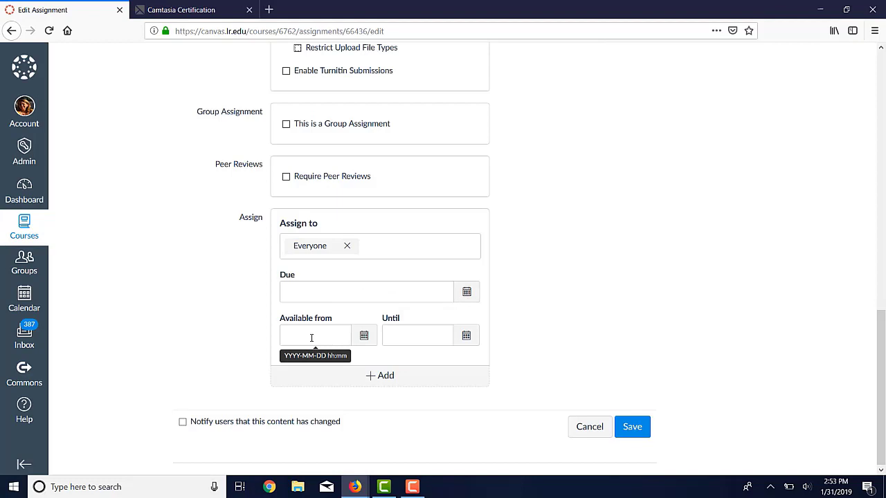
{"action": "mouse_move", "coordinate": [465, 336]}
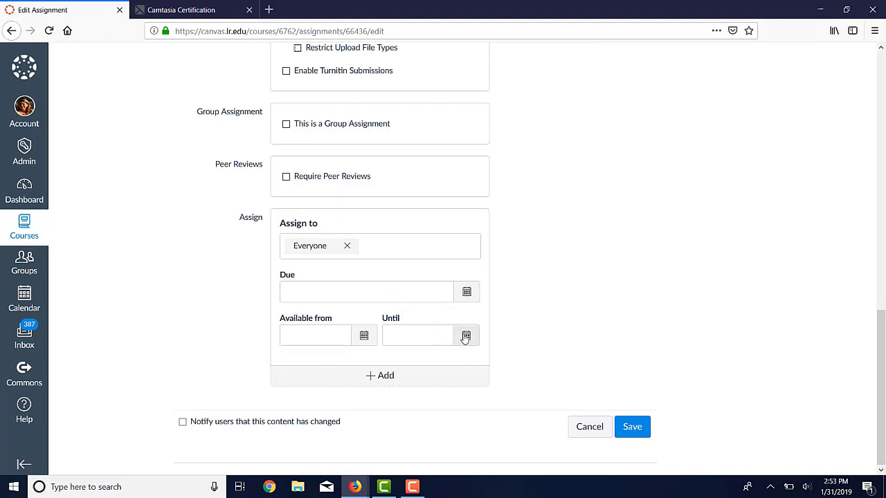
{"action": "mouse_move", "coordinate": [443, 291]}
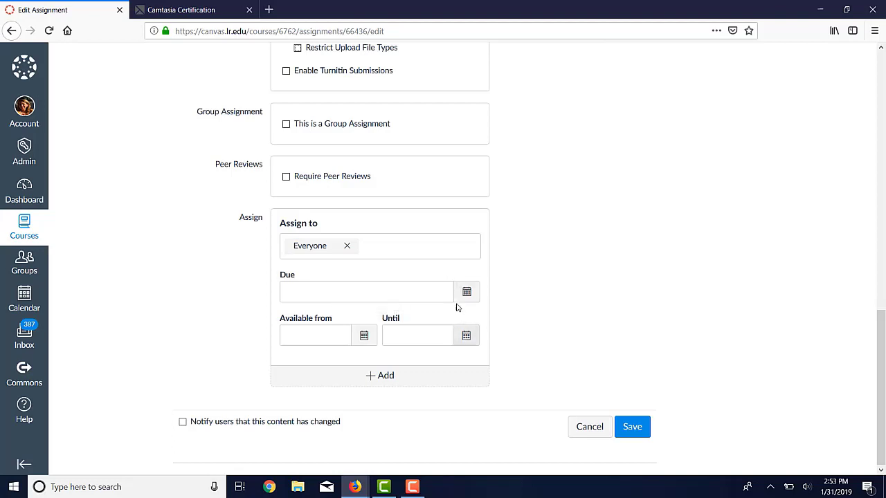
{"action": "left_click", "coordinate": [418, 335]}
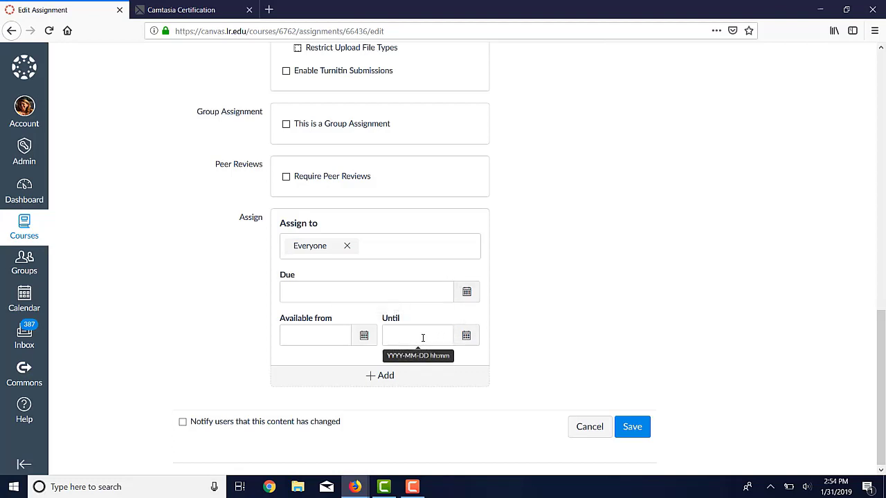
{"action": "mouse_move", "coordinate": [440, 321]}
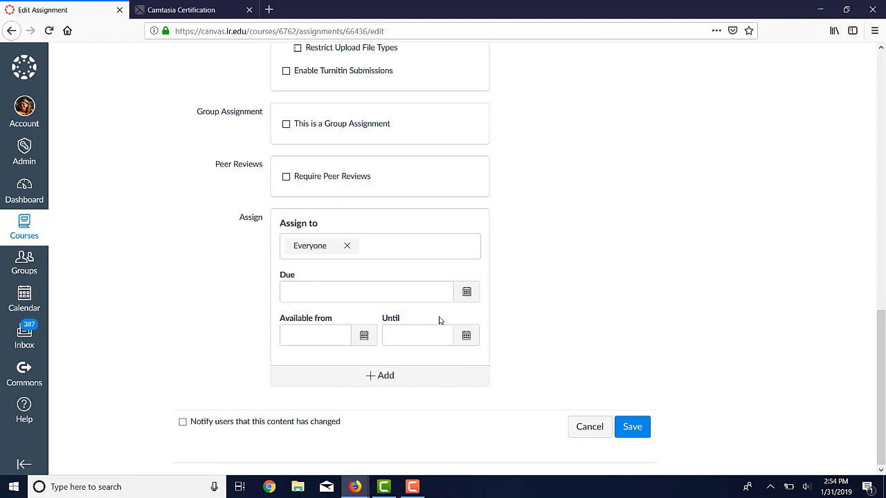
{"action": "mouse_move", "coordinate": [449, 308]}
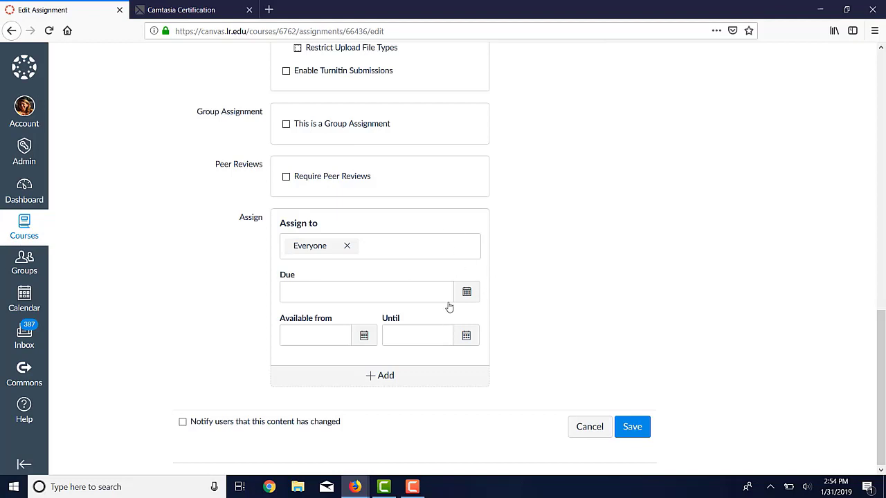
{"action": "left_click", "coordinate": [367, 290]}
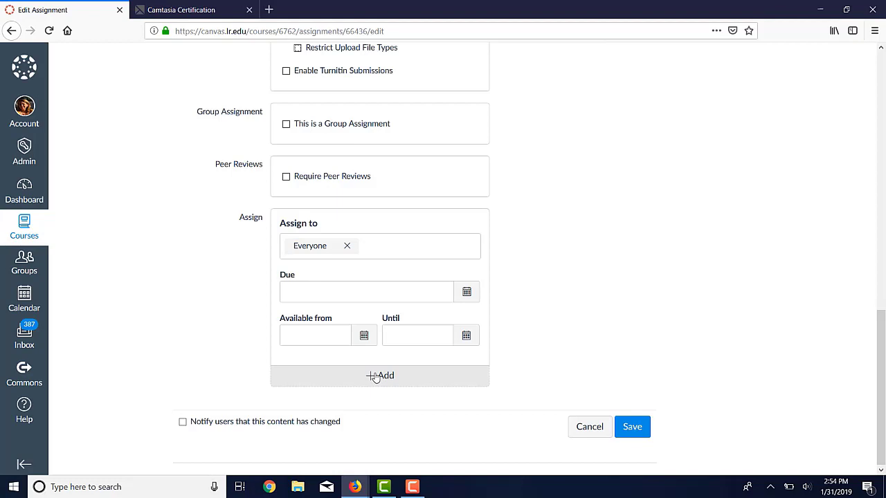
{"action": "left_click", "coordinate": [316, 335]}
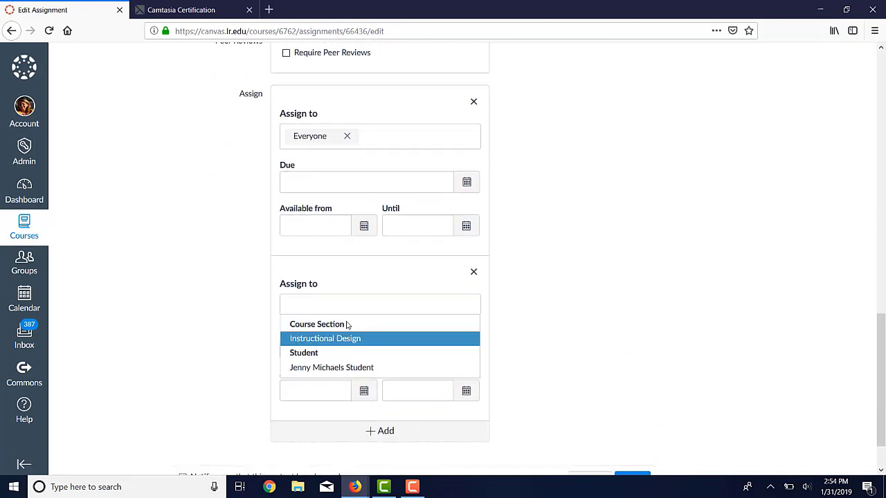
{"action": "mouse_move", "coordinate": [335, 355]}
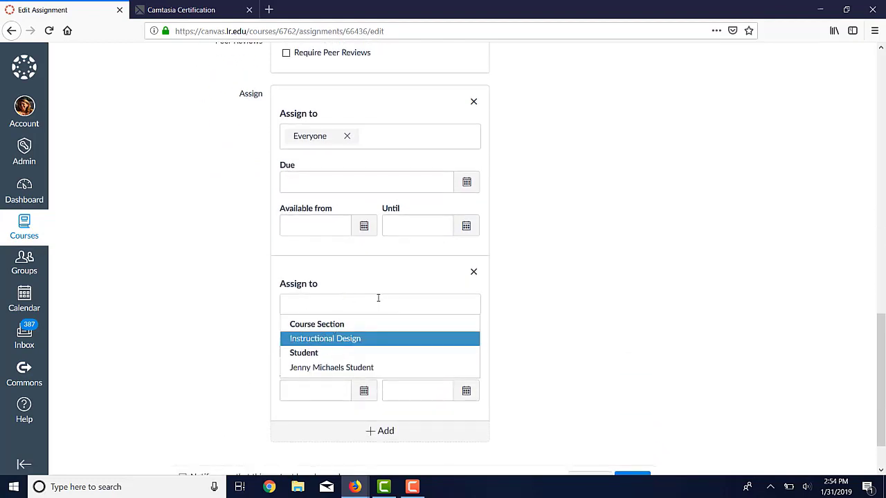
{"action": "mouse_move", "coordinate": [537, 306]}
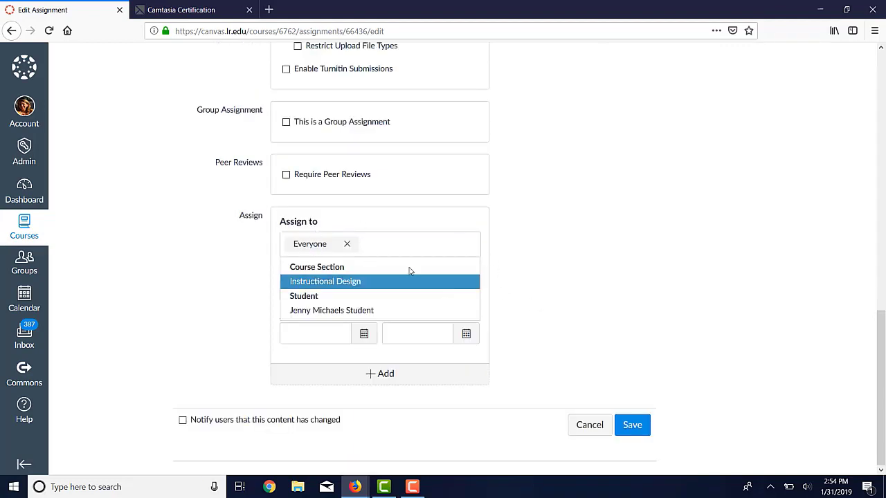
- Save the assignment: 50 points, file upload submission, assigned to Everyone
{"action": "left_click", "coordinate": [632, 424]}
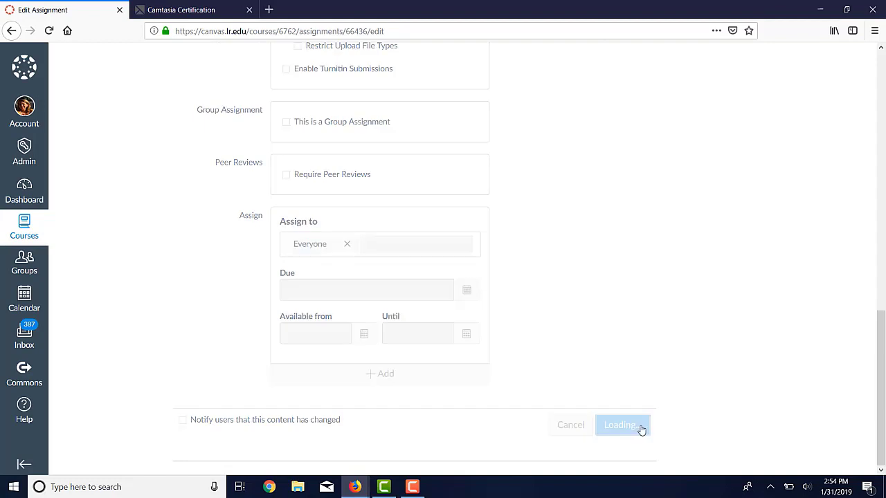
{"action": "left_click", "coordinate": [622, 425]}
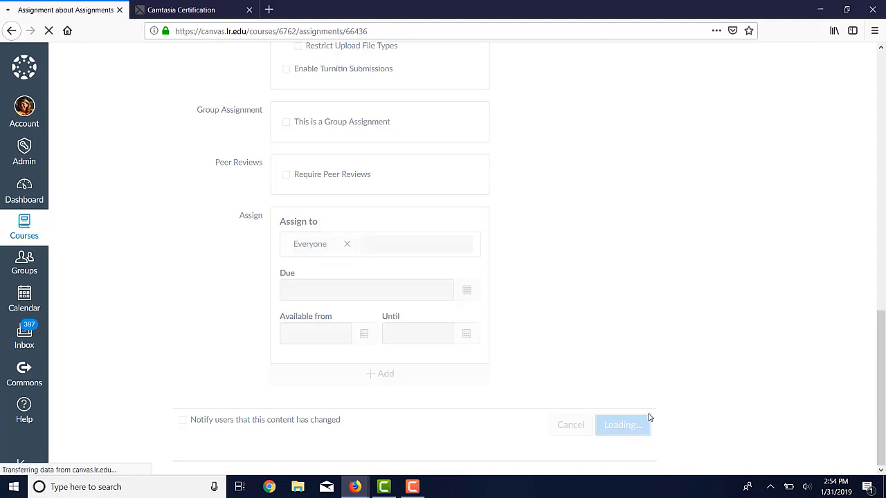
{"action": "left_click", "coordinate": [622, 425]}
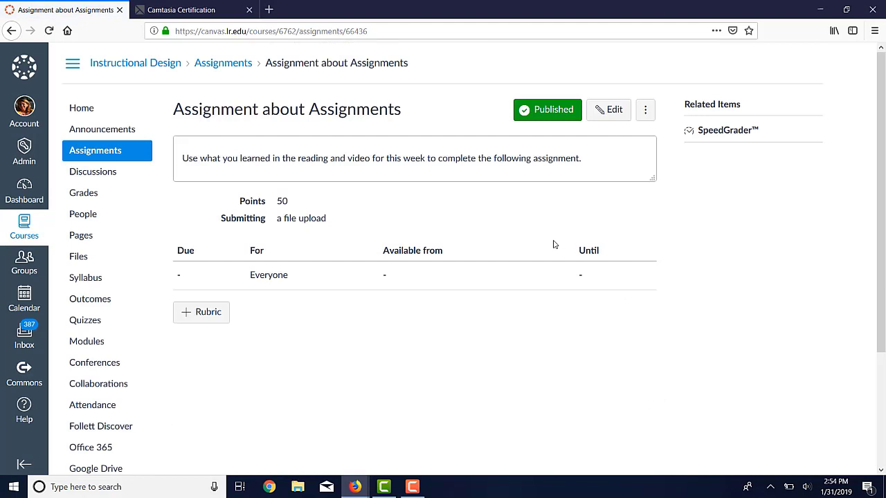
{"action": "mouse_move", "coordinate": [89, 165]}
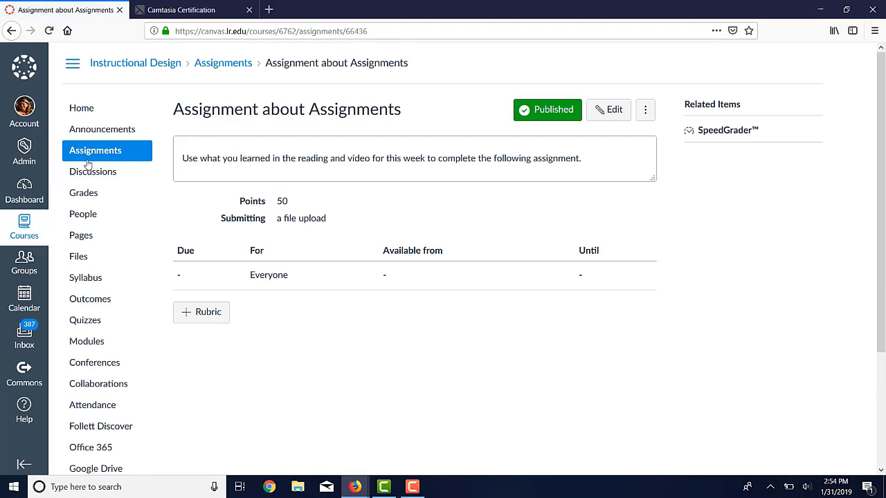
{"action": "left_click", "coordinate": [94, 149]}
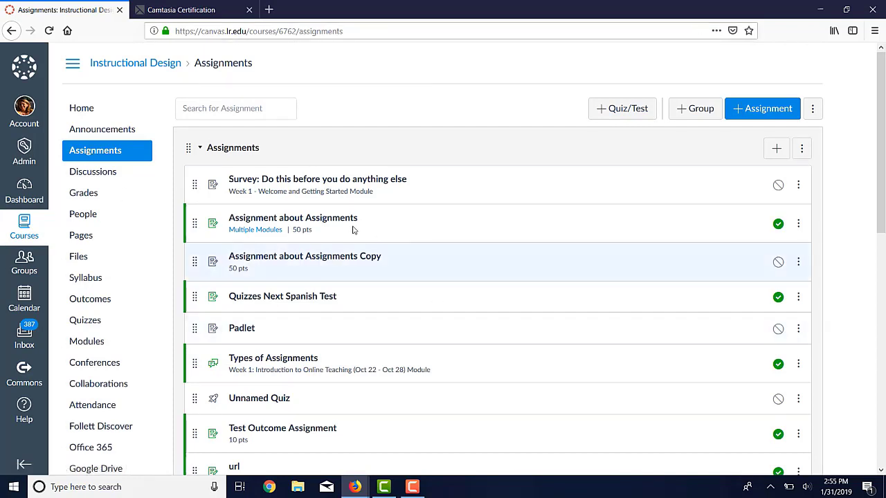
{"action": "scroll", "scroll_direction": "down", "scroll_amount": 3}
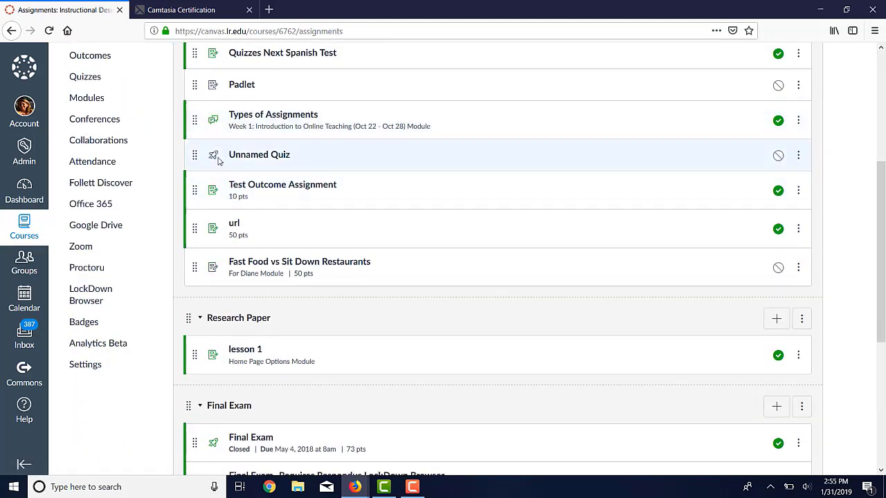
{"action": "scroll", "scroll_direction": "down", "scroll_amount": 3}
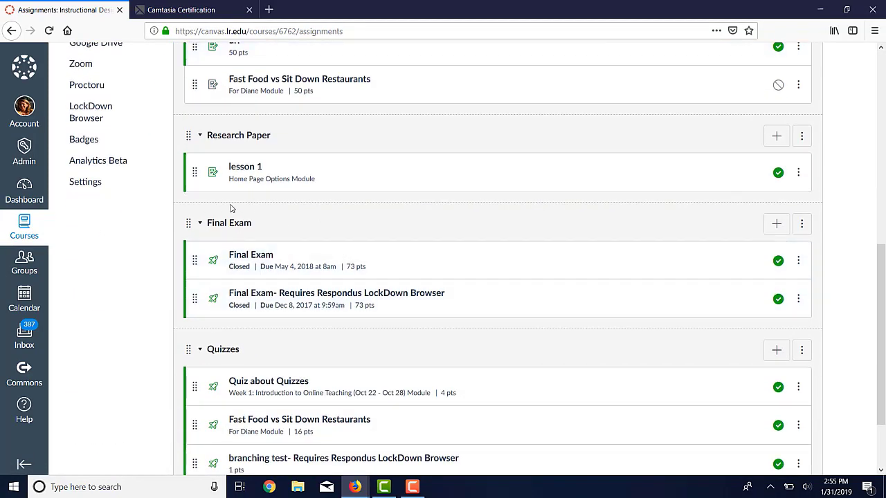
{"action": "scroll", "scroll_direction": "down", "scroll_amount": 3}
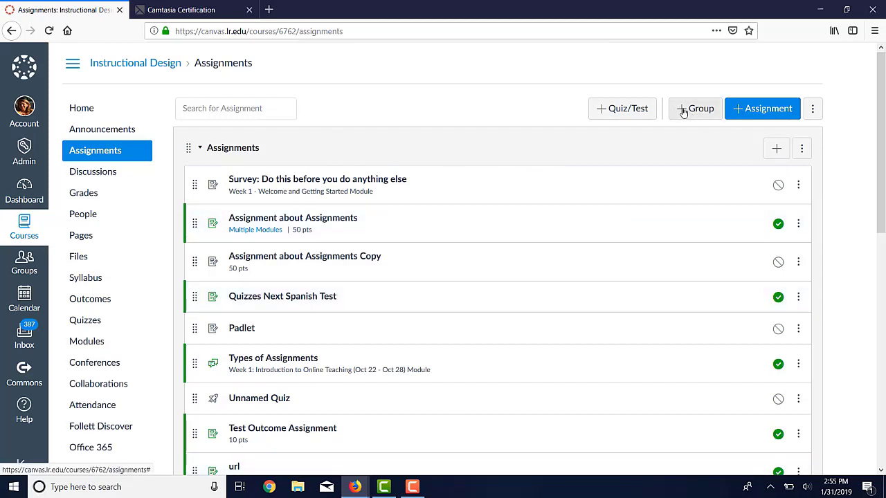
- Create a new assignment group named 'Final Project' and save it
{"action": "left_click", "coordinate": [694, 108]}
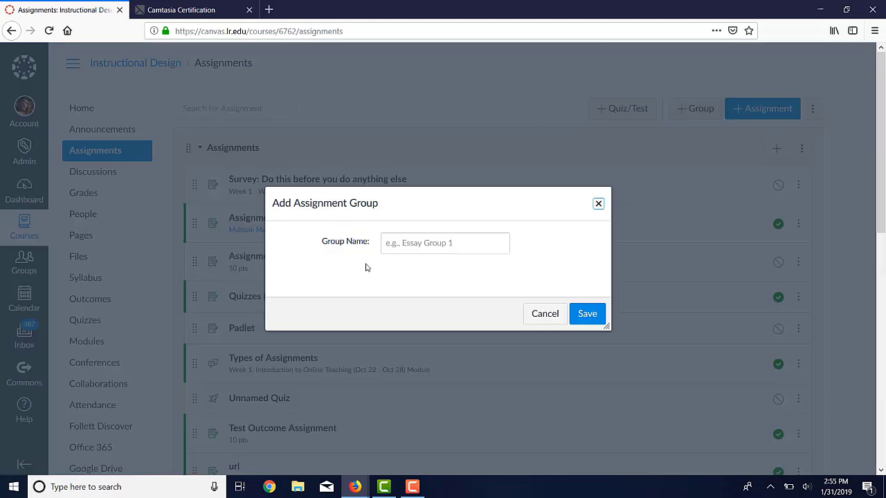
{"action": "mouse_move", "coordinate": [469, 280]}
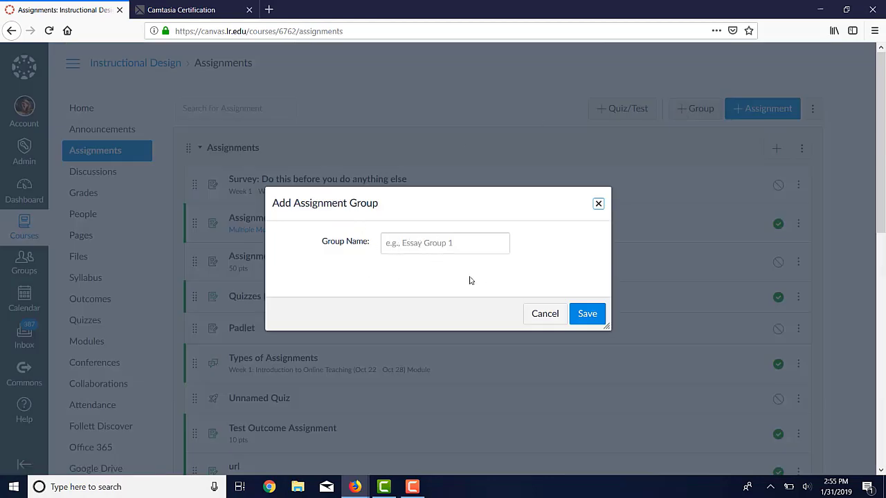
{"action": "left_click", "coordinate": [446, 243]}
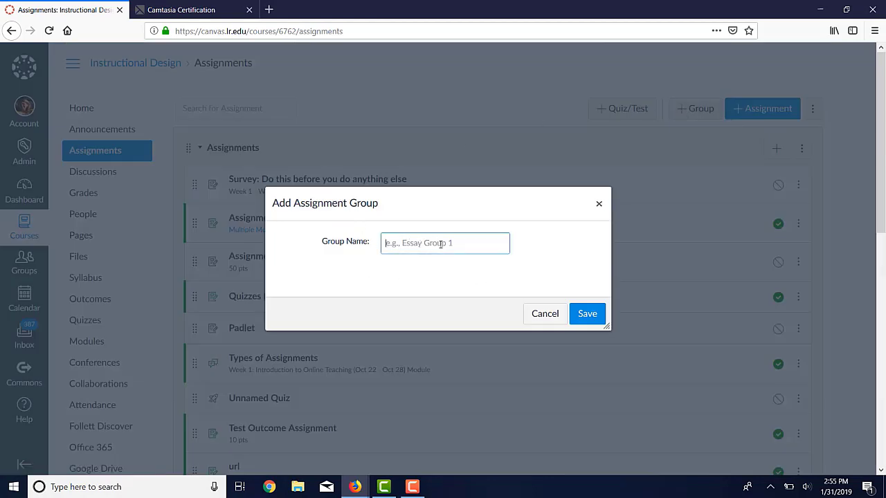
{"action": "type", "text": "Fina"}
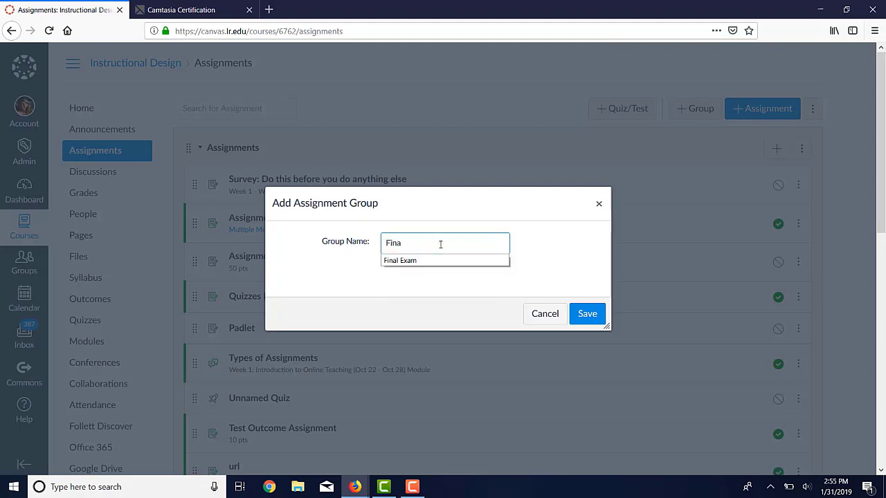
{"action": "left_click", "coordinate": [587, 313]}
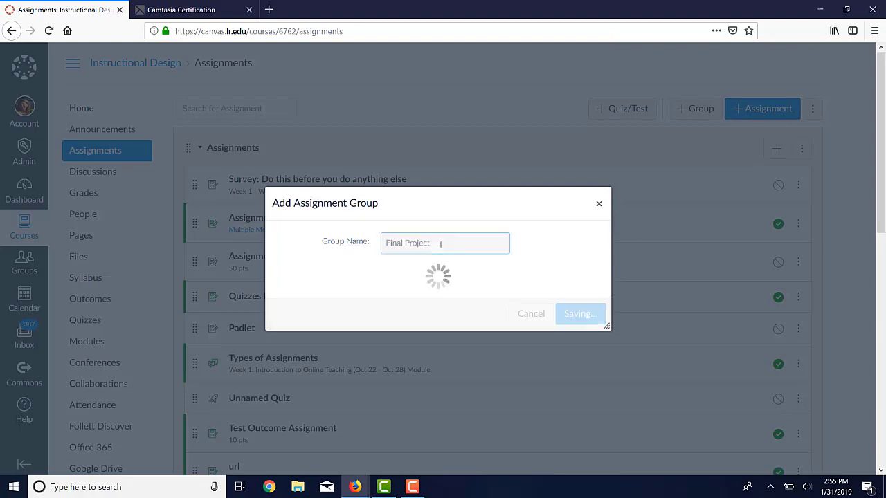
{"action": "left_click", "coordinate": [580, 313]}
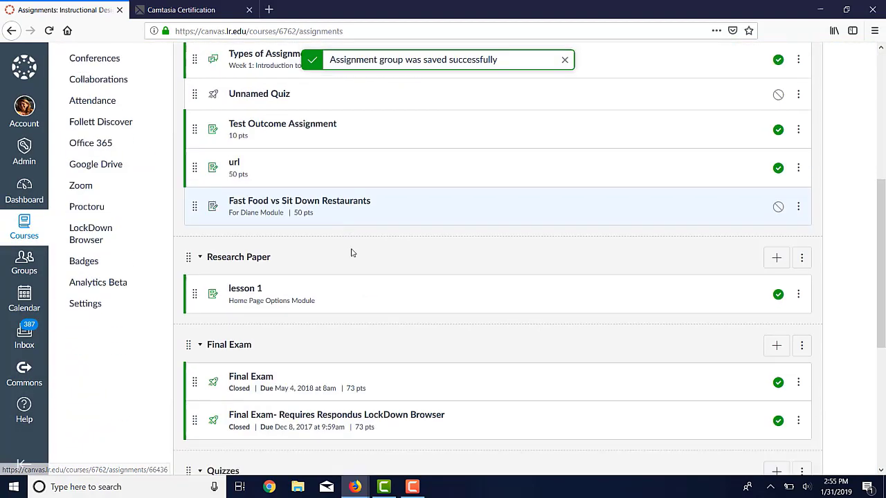
- Scroll down the Assignments page to review the groups
{"action": "scroll", "scroll_direction": "down", "scroll_amount": 3}
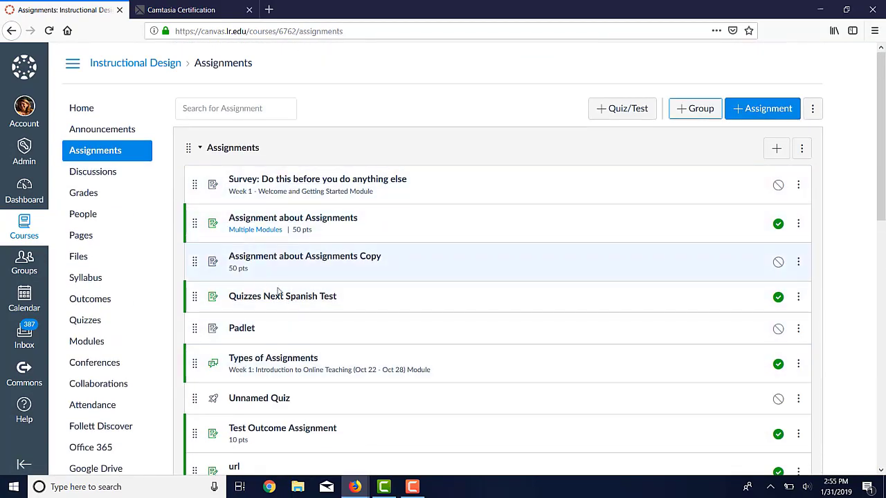
{"action": "scroll", "scroll_direction": "down", "scroll_amount": 3}
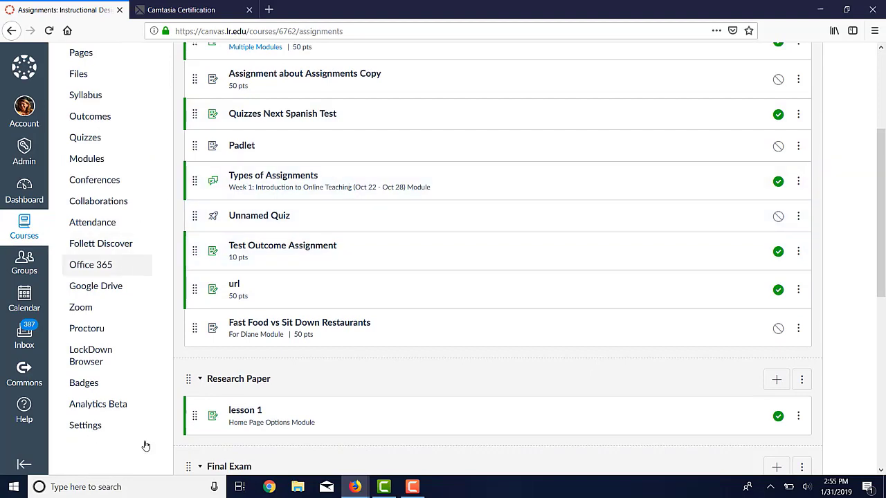
{"action": "mouse_move", "coordinate": [197, 252]}
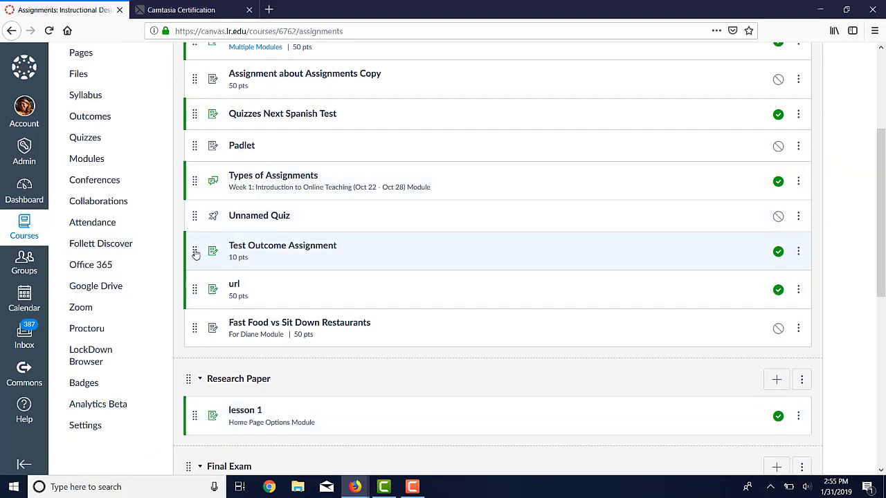
{"action": "scroll", "scroll_direction": "down", "scroll_amount": 3}
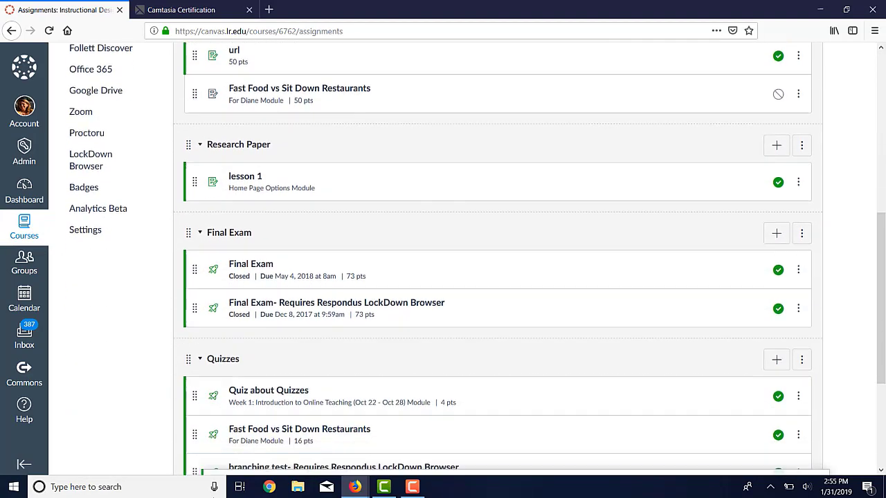
{"action": "scroll", "scroll_direction": "down", "scroll_amount": 3}
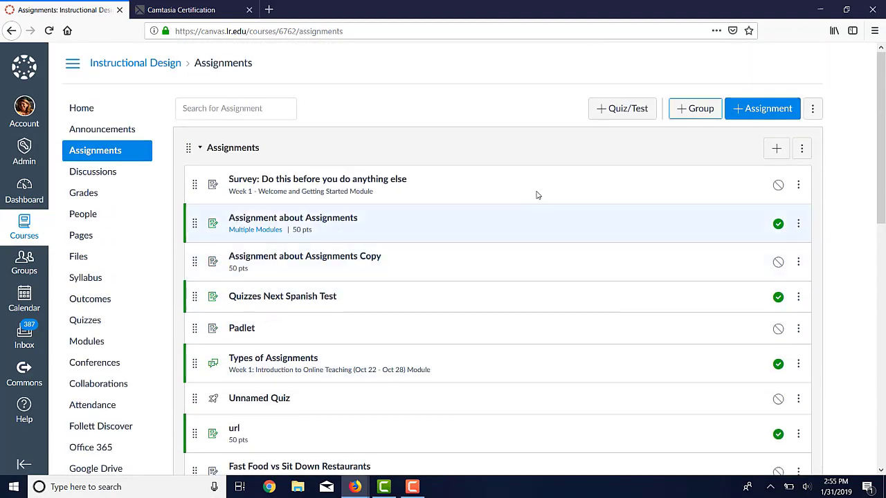
{"action": "mouse_move", "coordinate": [495, 141]}
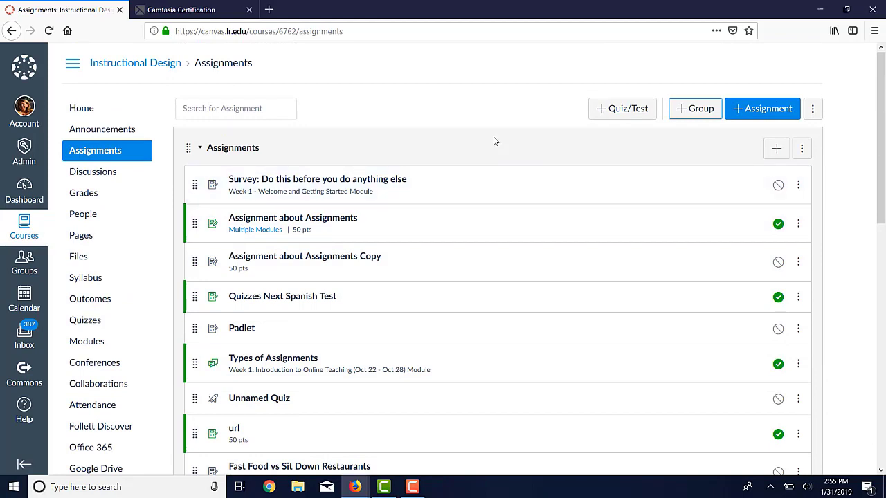
{"action": "mouse_move", "coordinate": [761, 108]}
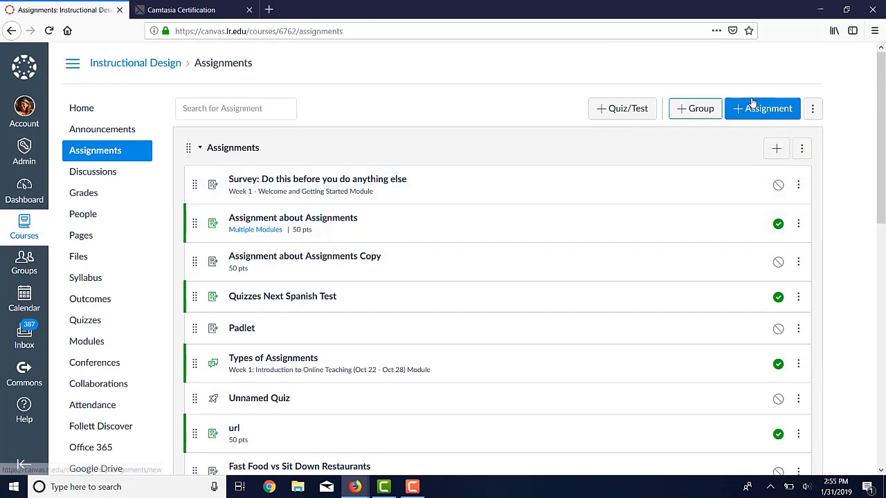
- Turn on weighting the final grade by assignment groups
{"action": "left_click", "coordinate": [813, 108]}
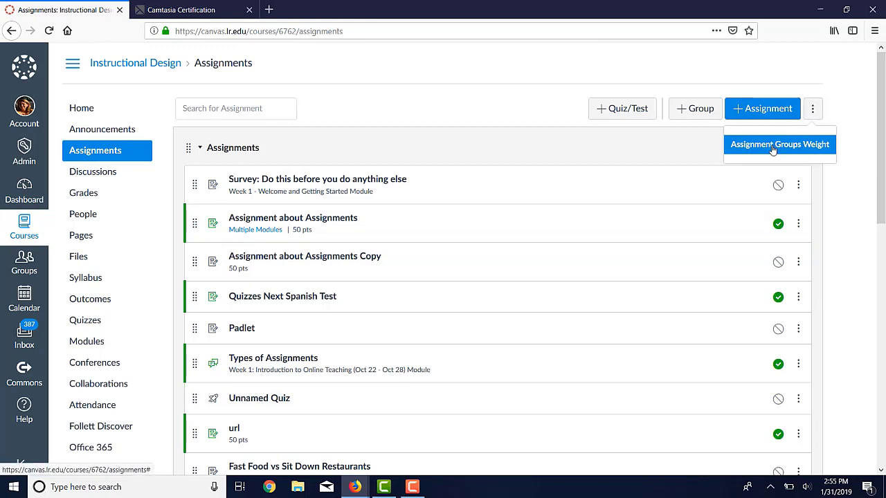
{"action": "left_click", "coordinate": [779, 146]}
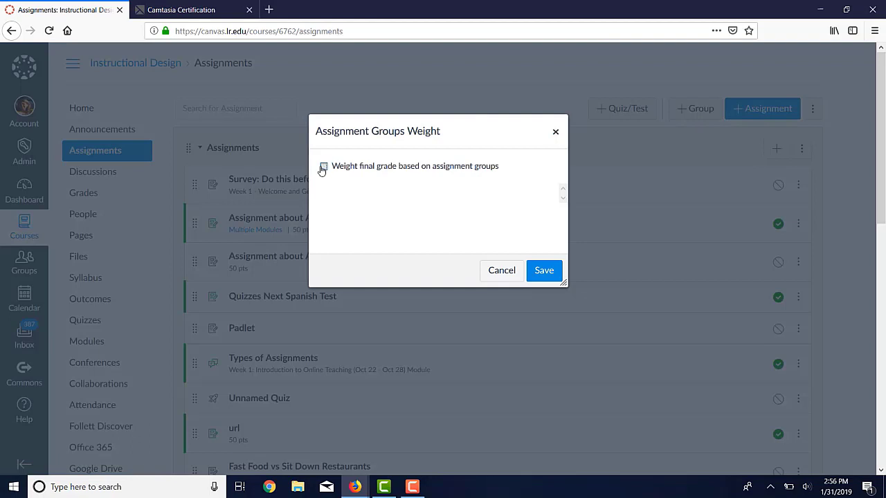
{"action": "left_click", "coordinate": [324, 166]}
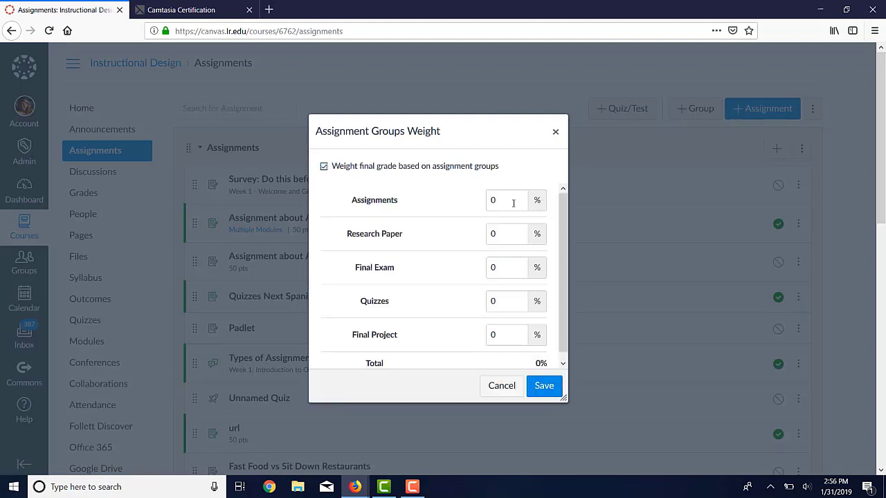
- Set group weights 25, 15, 10, 20 and 30 percent, totalling 100%, and save
{"action": "type", "text": "25"}
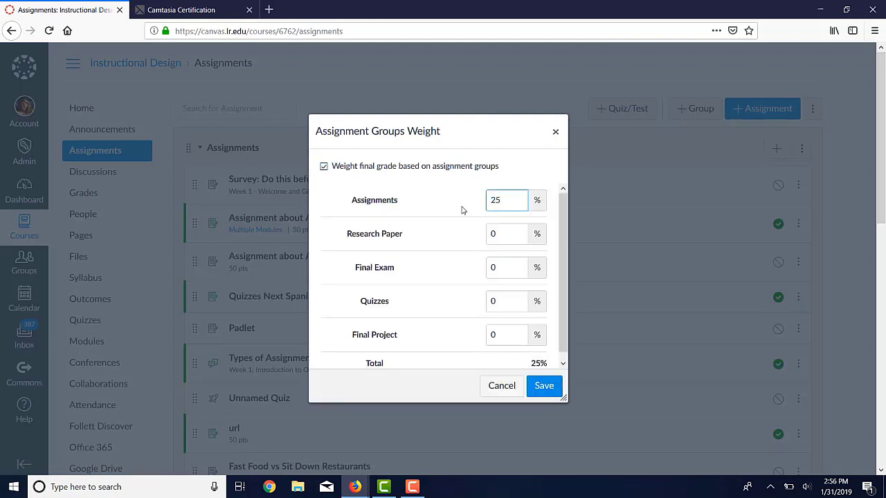
{"action": "left_click", "coordinate": [507, 233]}
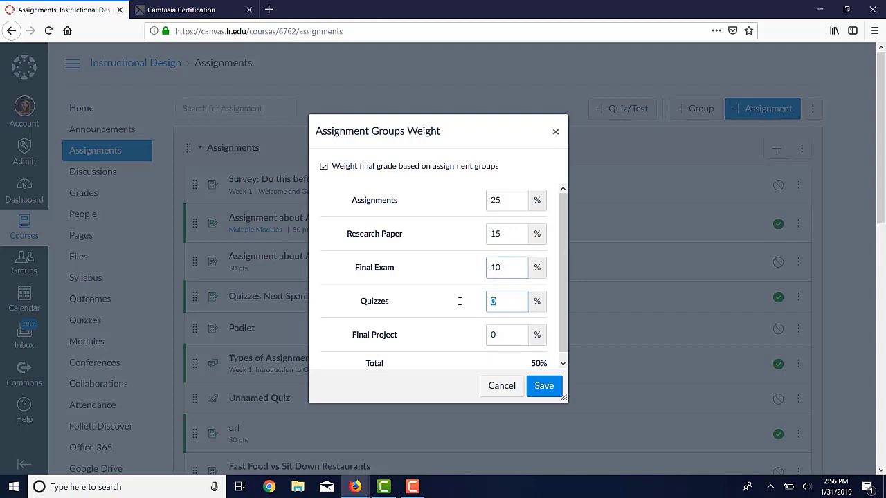
{"action": "type", "text": "20"}
{"action": "left_click", "coordinate": [506, 334]}
{"action": "type", "text": "3"}
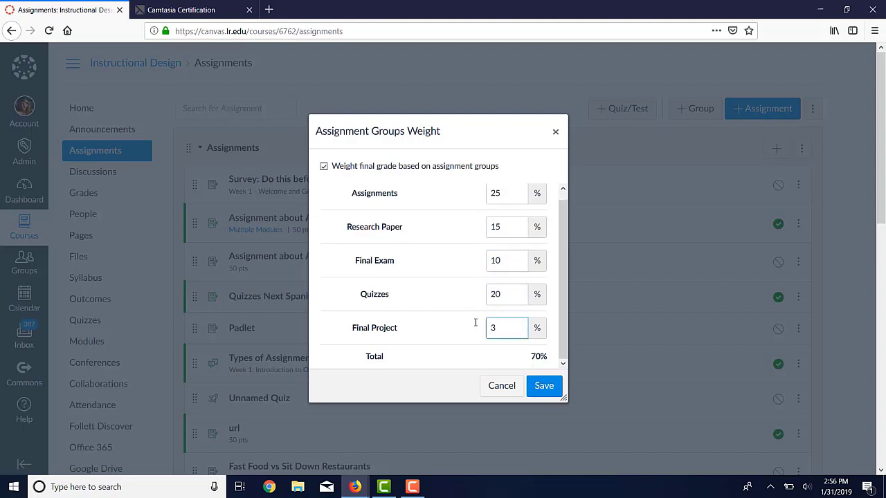
{"action": "type", "text": "0"}
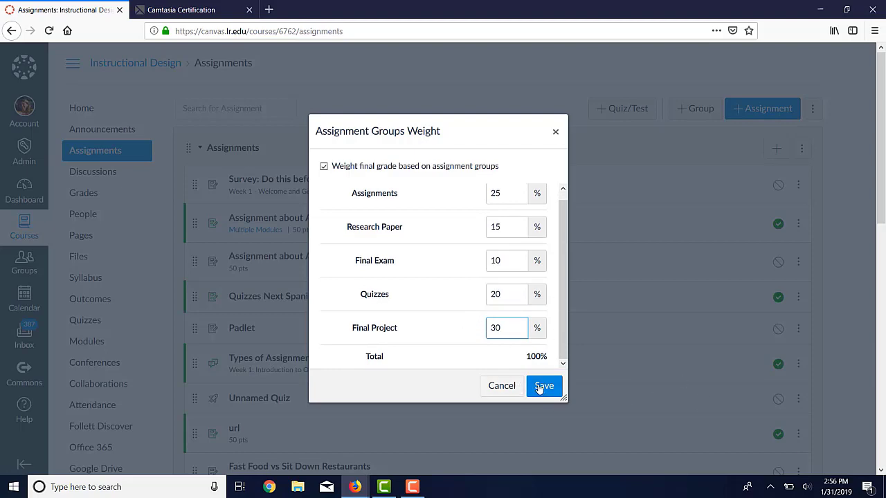
{"action": "left_click", "coordinate": [543, 385]}
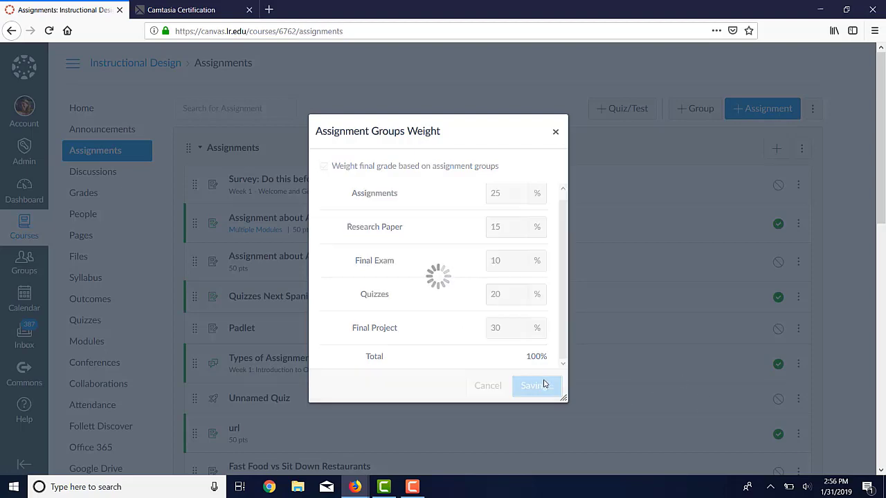
- Confirm the saved weights, with the Assignments group showing 25% of Total
{"action": "left_click", "coordinate": [534, 385]}
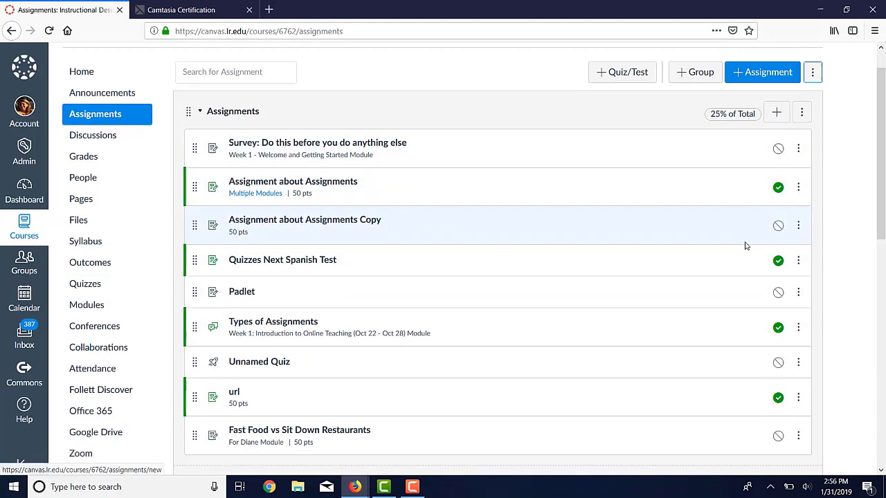
{"action": "scroll", "scroll_direction": "down", "scroll_amount": 3}
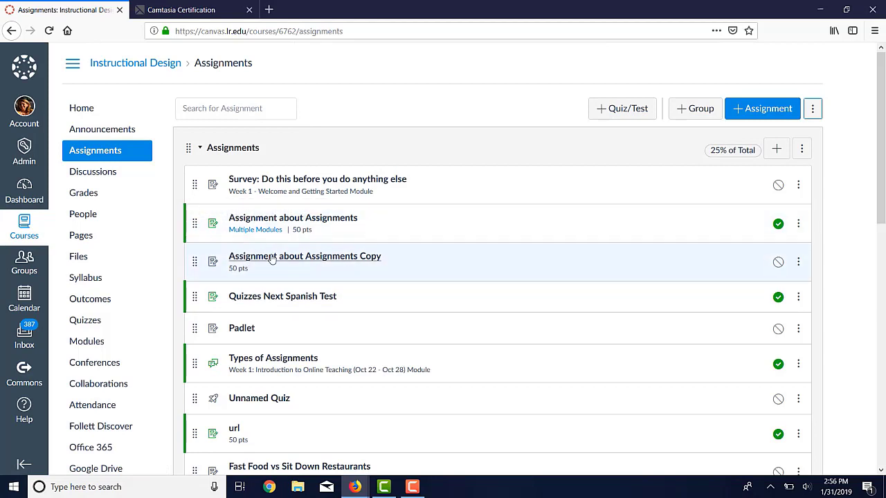
{"action": "mouse_move", "coordinate": [663, 327]}
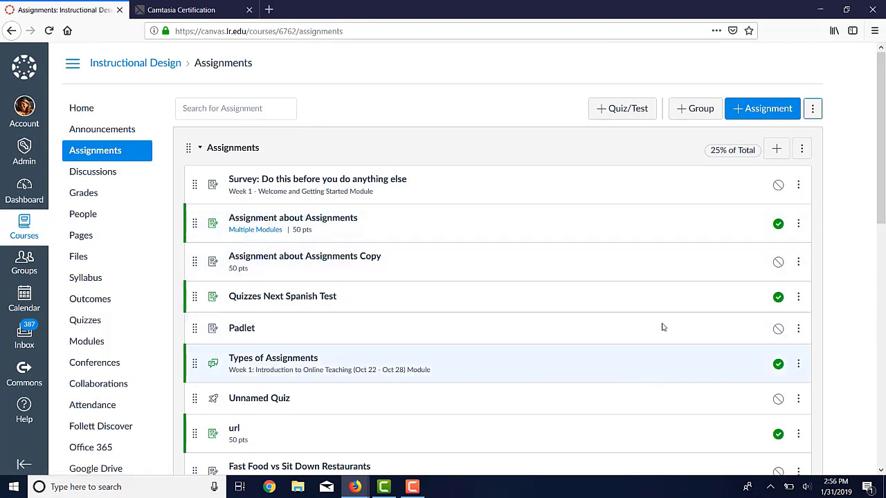
{"action": "mouse_move", "coordinate": [657, 305]}
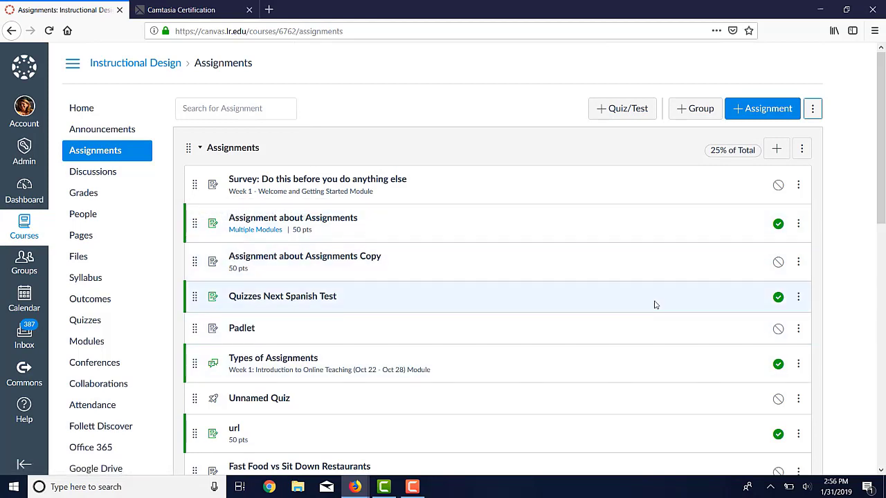